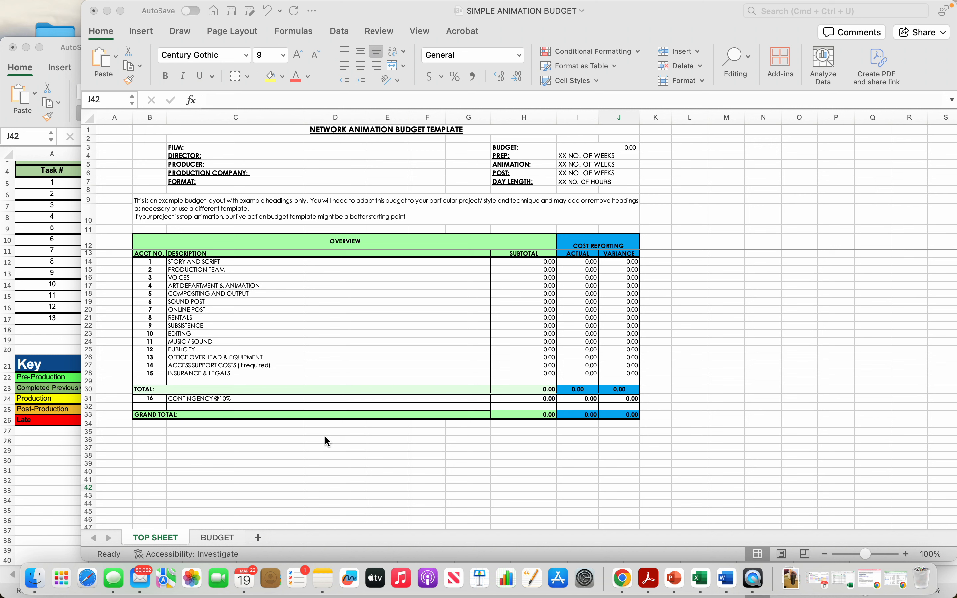
{"action": "mouse_move", "coordinate": [224, 513]}
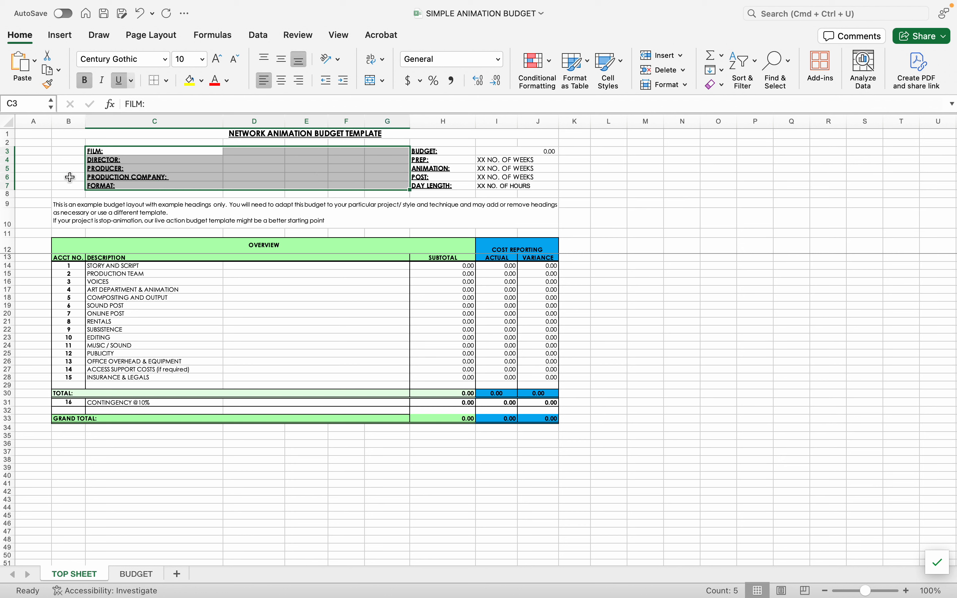
{"action": "mouse_move", "coordinate": [133, 194]}
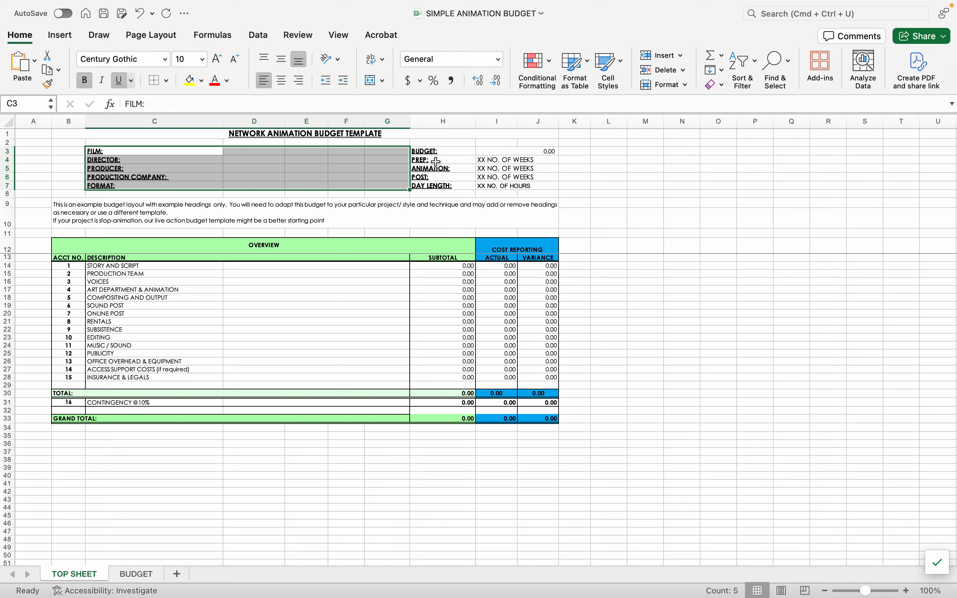
Check that the top sheet's budget figure links to the grand total, leaving the formula unchanged
{"action": "left_click", "coordinate": [443, 161]}
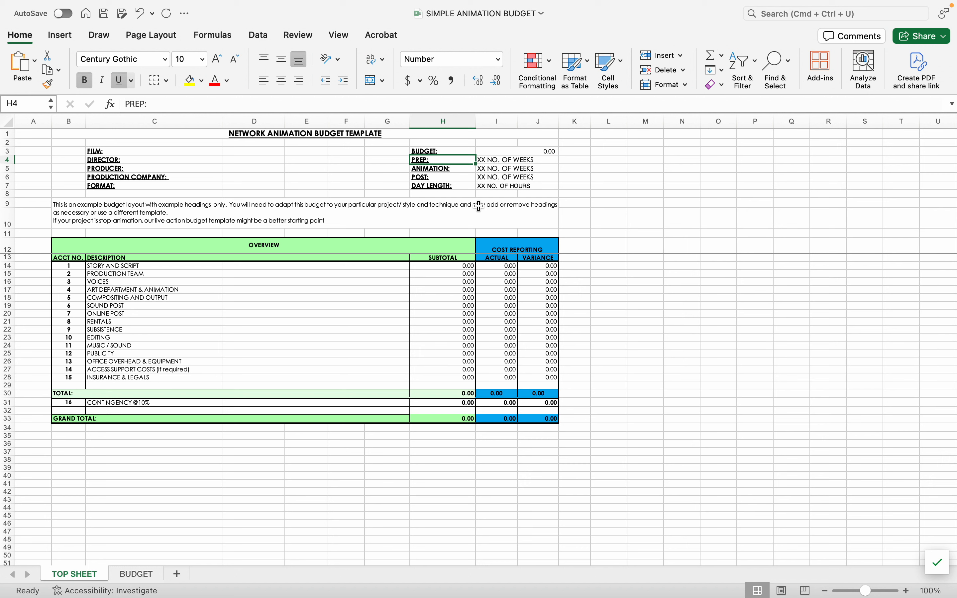
{"action": "left_click", "coordinate": [517, 152]}
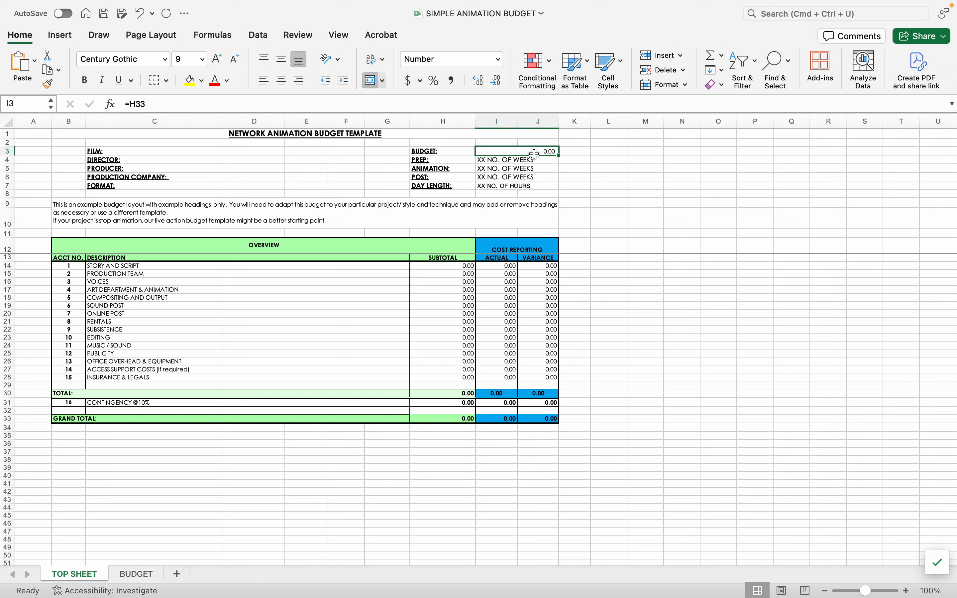
{"action": "double_click", "coordinate": [517, 152]}
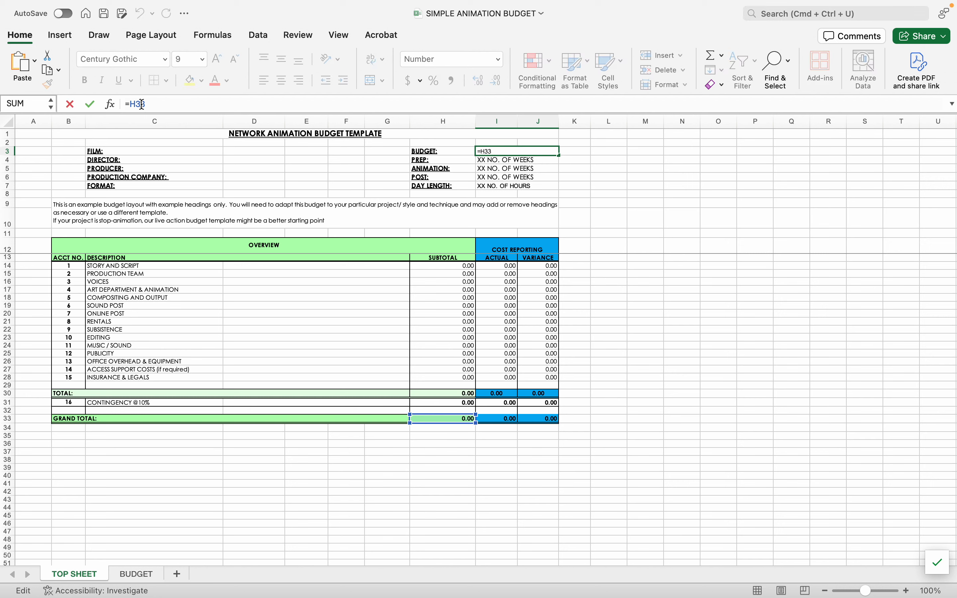
{"action": "key", "text": "Enter"}
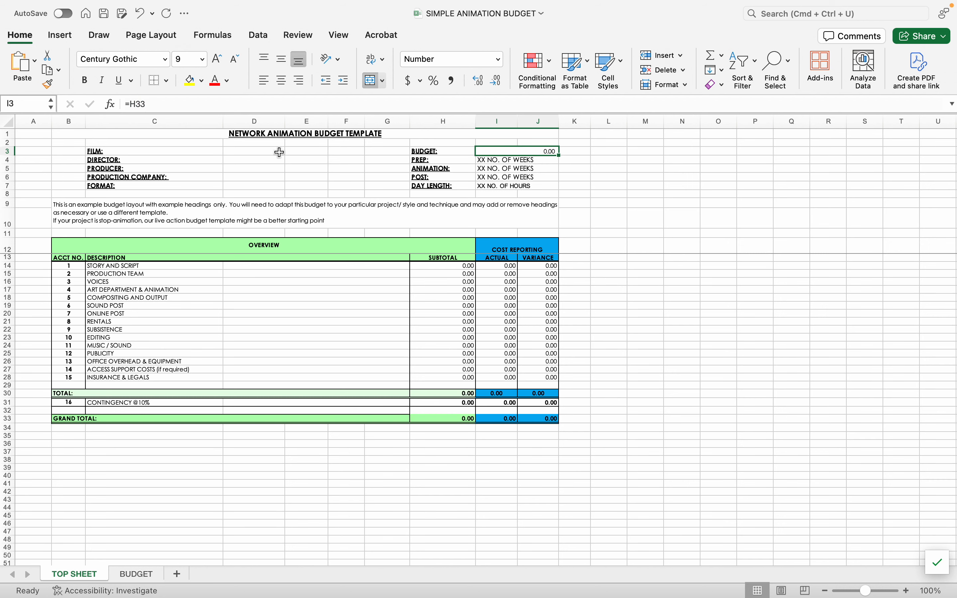
{"action": "mouse_move", "coordinate": [105, 363]}
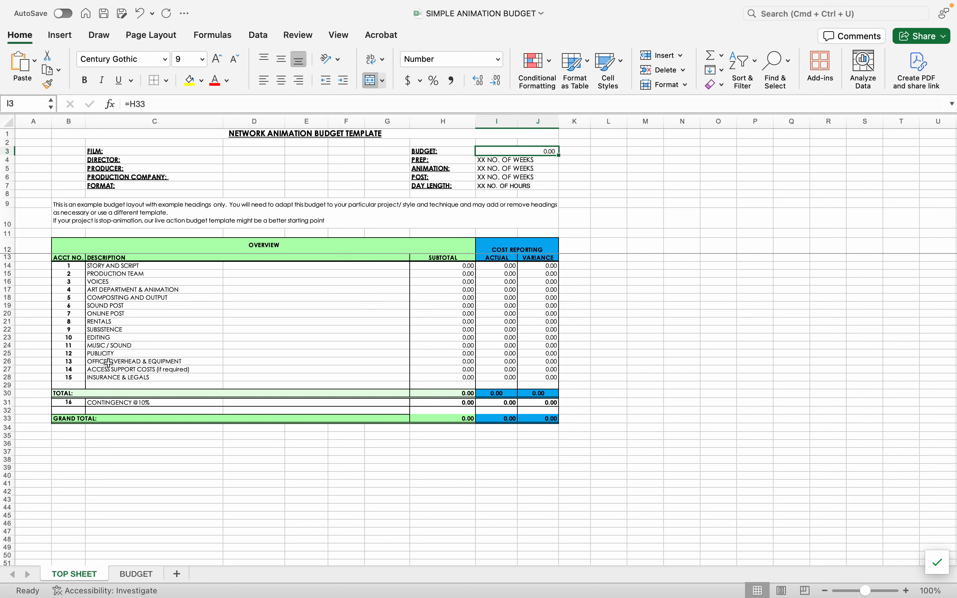
{"action": "mouse_move", "coordinate": [387, 430]}
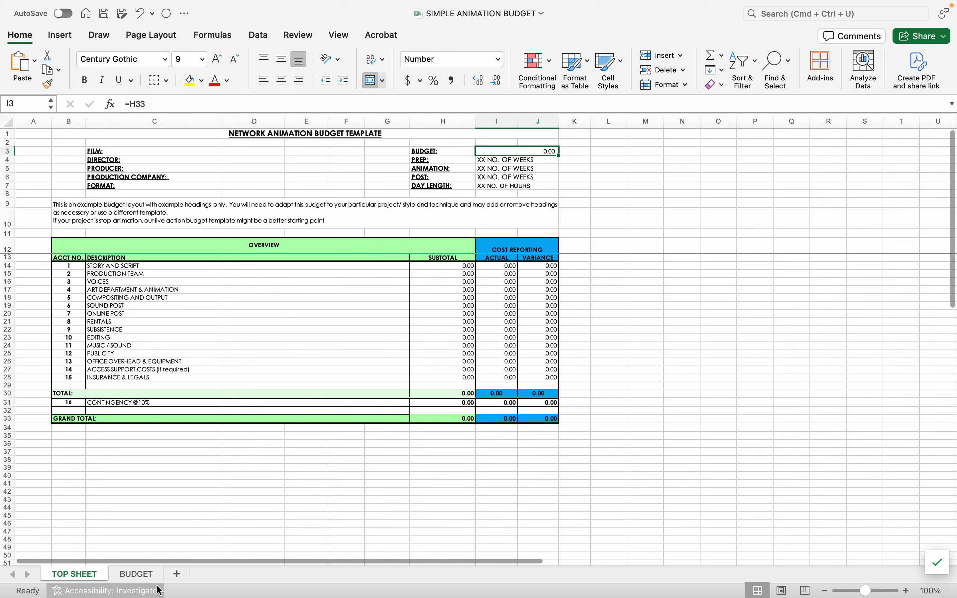
Review the BUDGET sheet's linked budget figure, production detail fields and units-of-measure note
{"action": "left_click", "coordinate": [136, 574]}
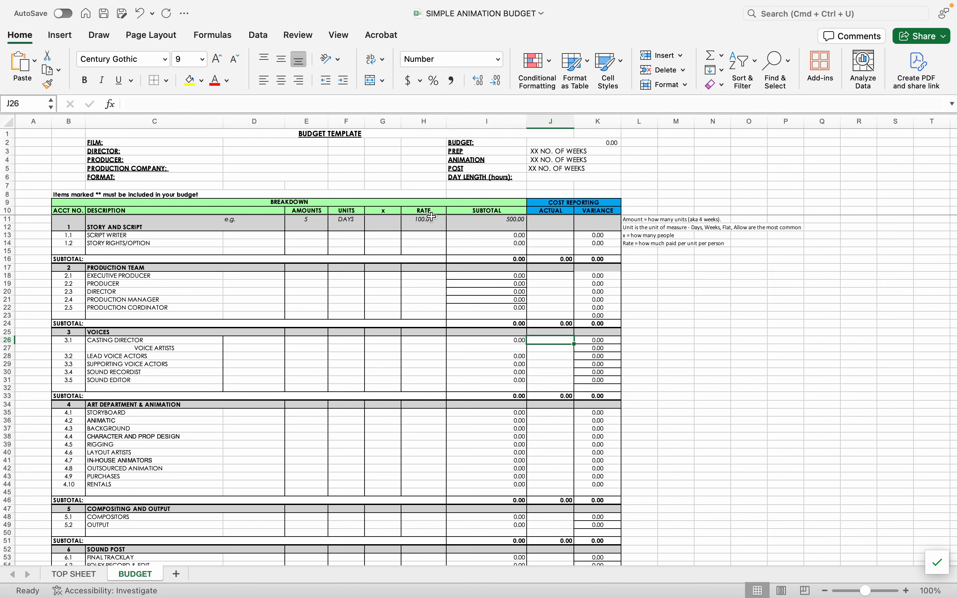
{"action": "left_click", "coordinate": [548, 142]}
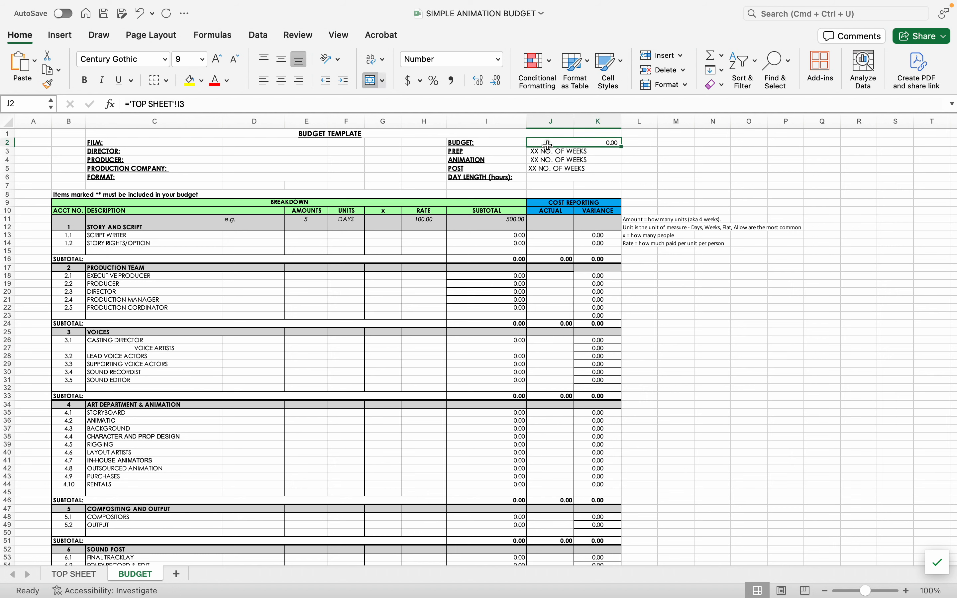
{"action": "left_click", "coordinate": [258, 150]}
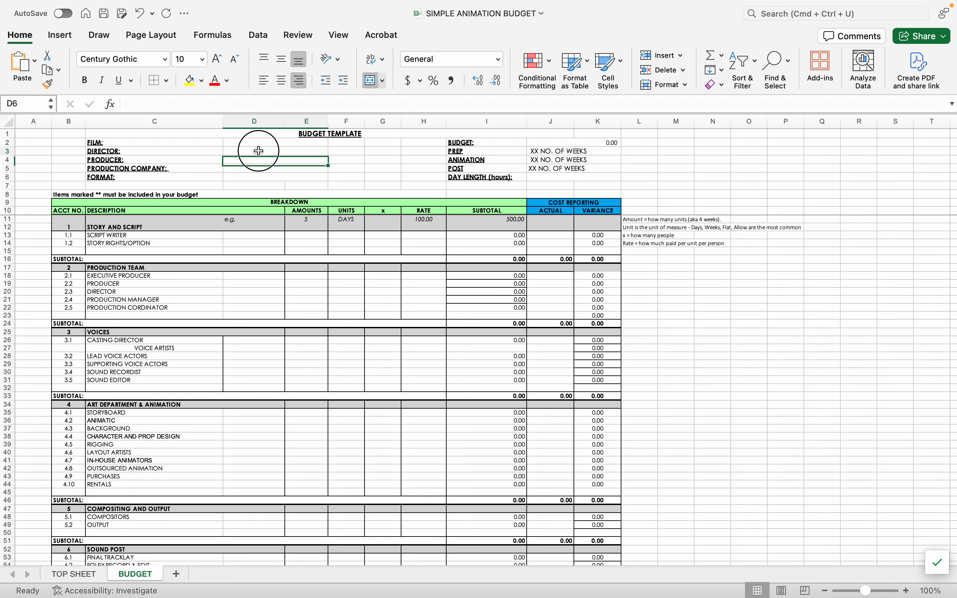
{"action": "left_click", "coordinate": [275, 149]}
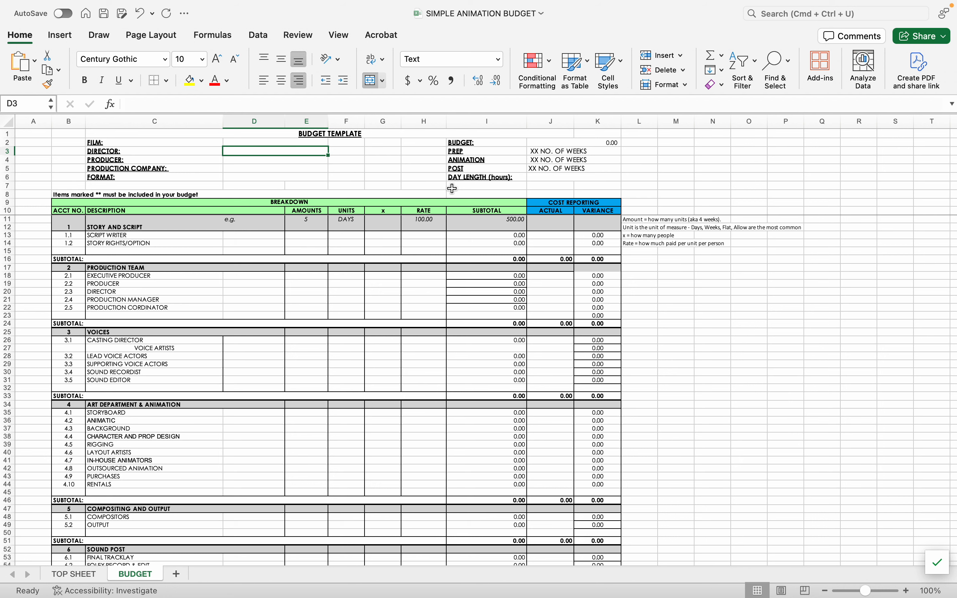
{"action": "mouse_move", "coordinate": [344, 171]}
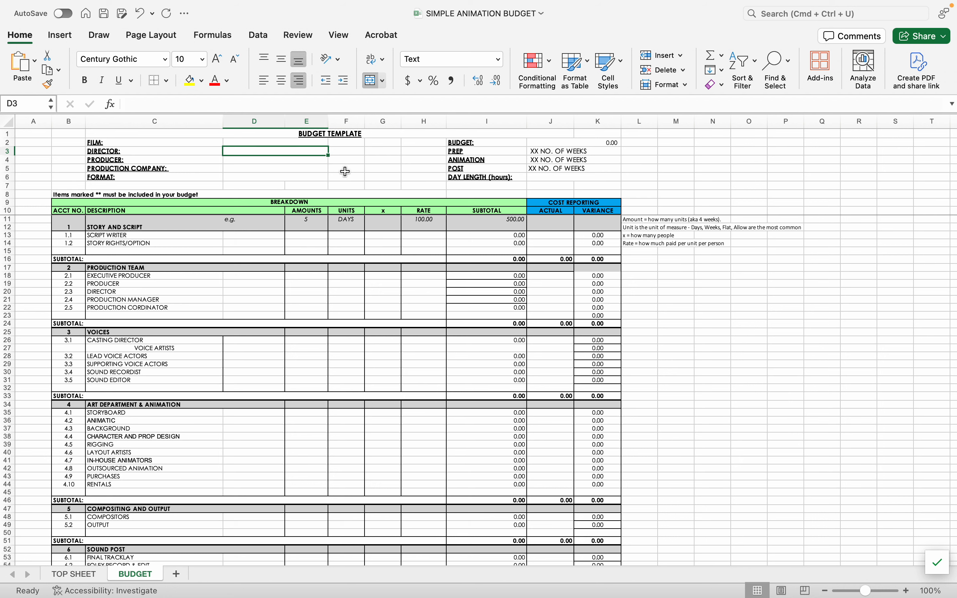
{"action": "left_click", "coordinate": [644, 219]}
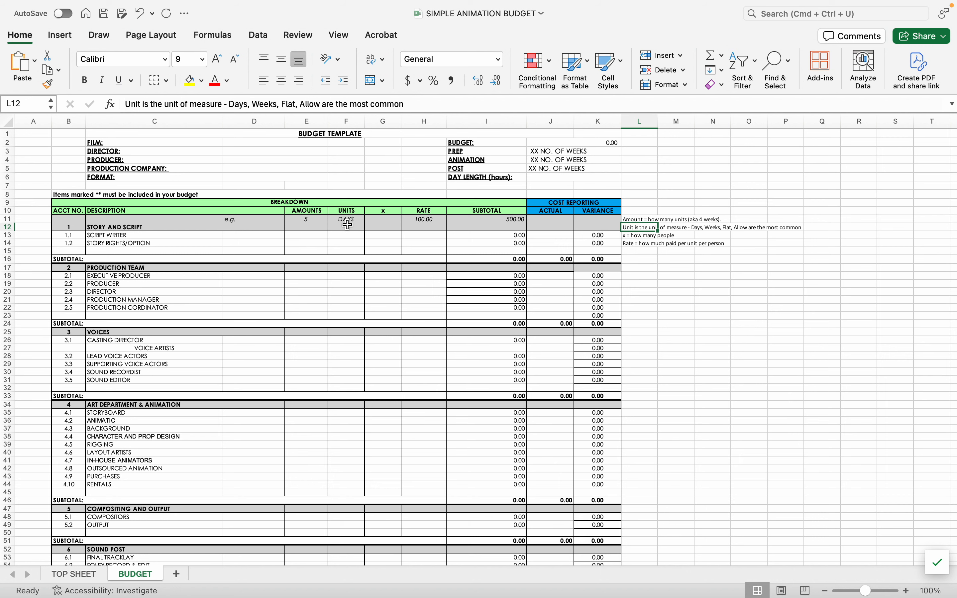
{"action": "mouse_move", "coordinate": [388, 222]}
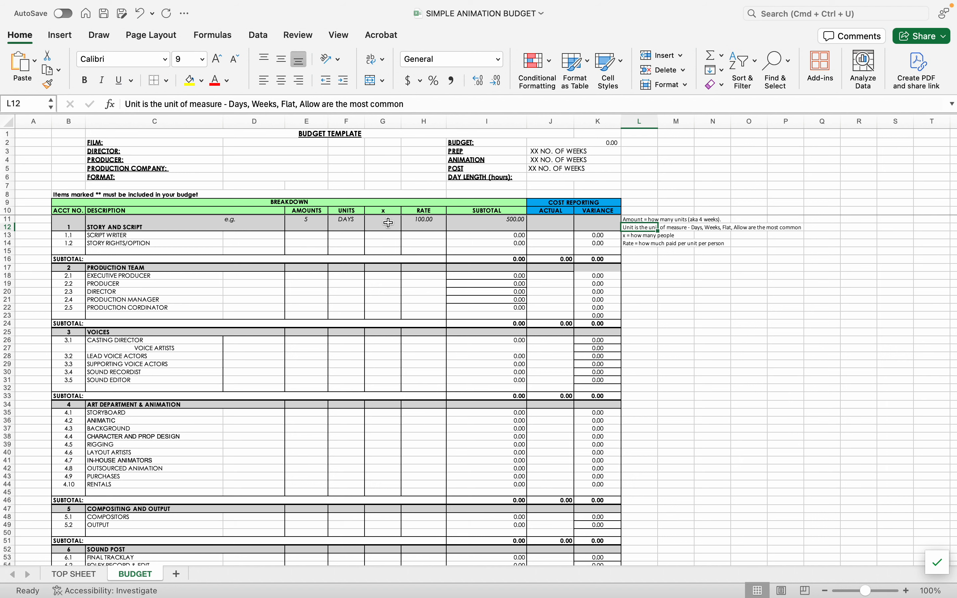
{"action": "mouse_move", "coordinate": [278, 221]}
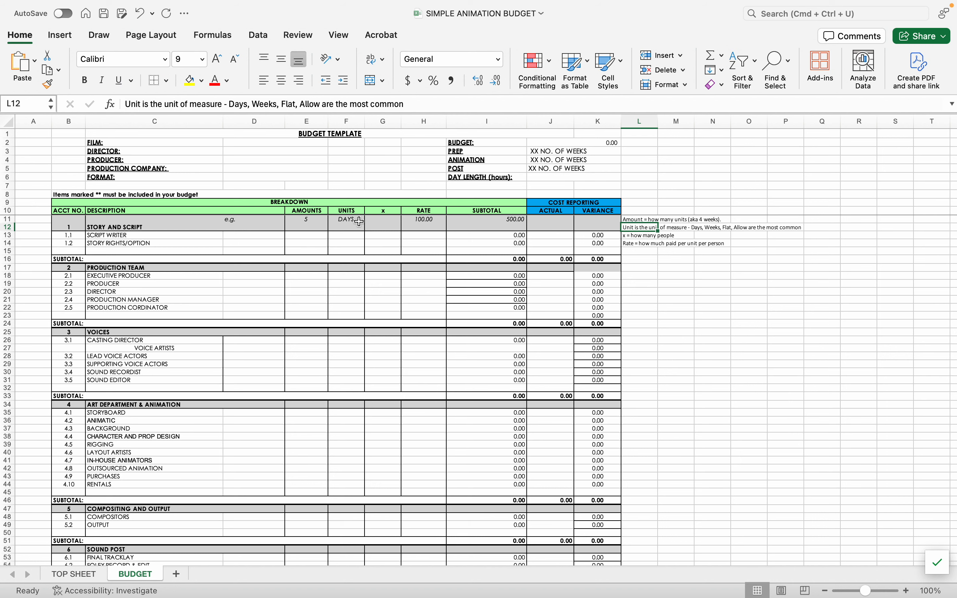
{"action": "mouse_move", "coordinate": [378, 228]}
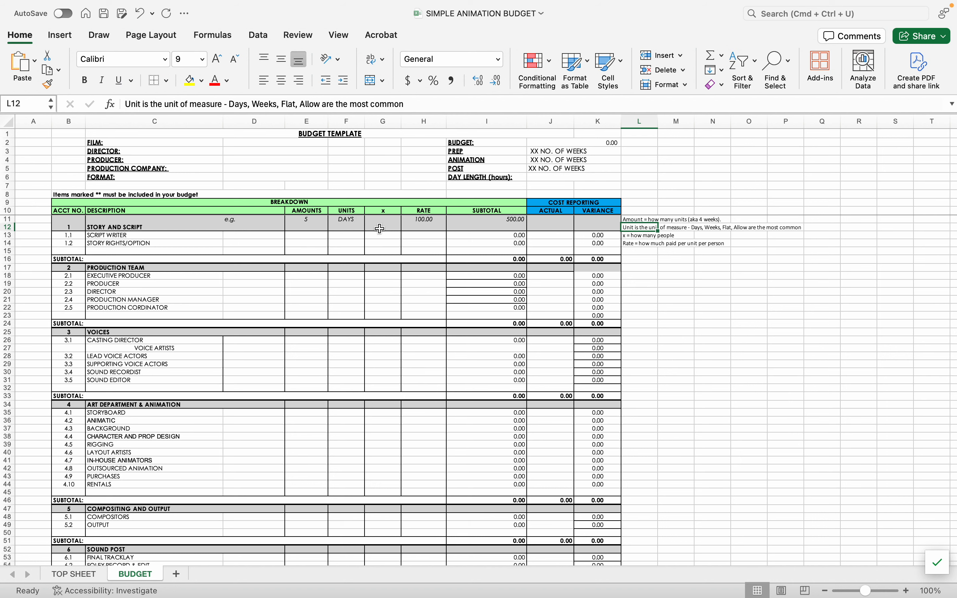
{"action": "mouse_move", "coordinate": [404, 228]}
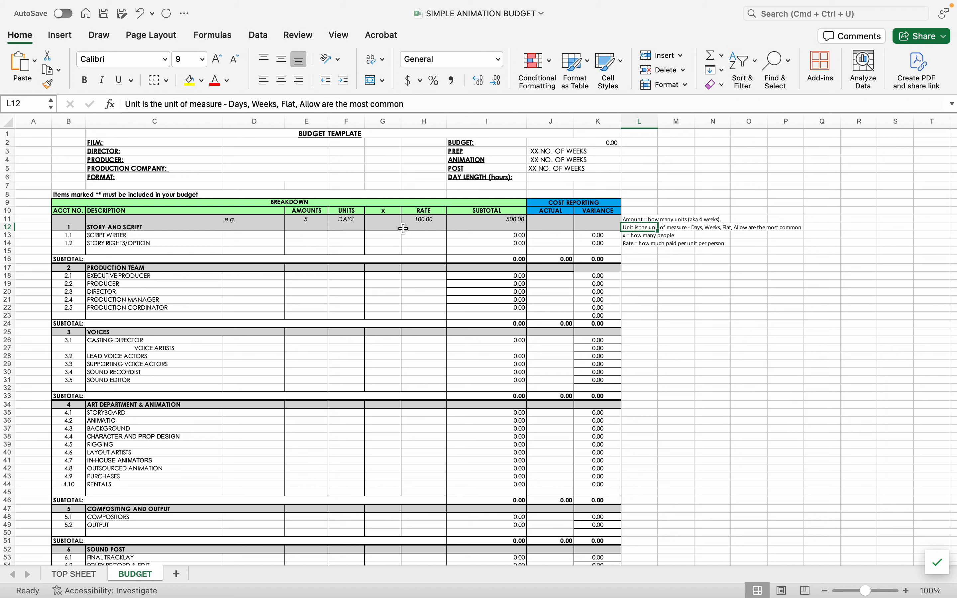
{"action": "mouse_move", "coordinate": [413, 210]}
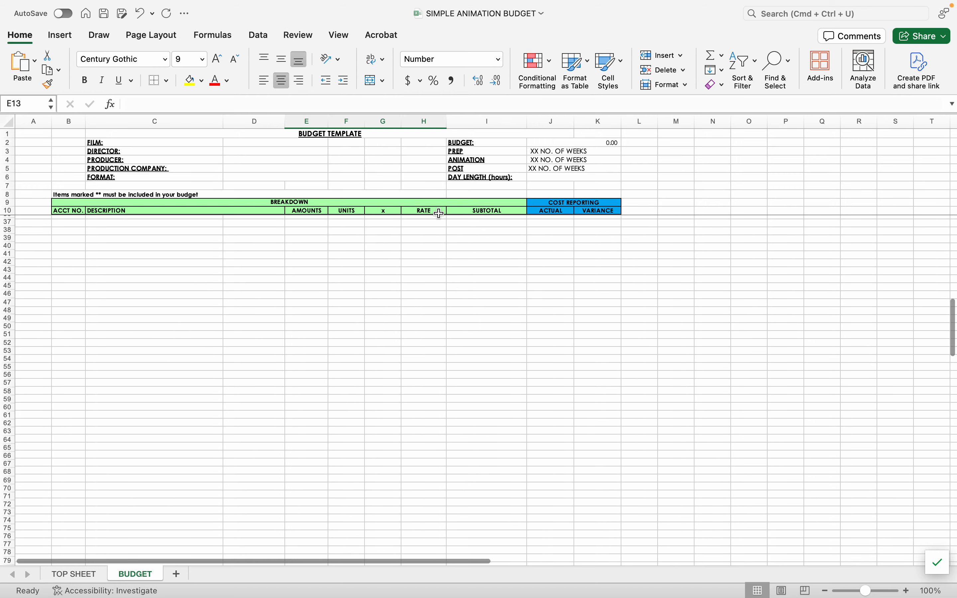
Enter the script writer line as 4 weeks, 1 person with 10000 actual cost, then check TOP SHEET totals
{"action": "scroll", "scroll_direction": "down", "scroll_amount": 3}
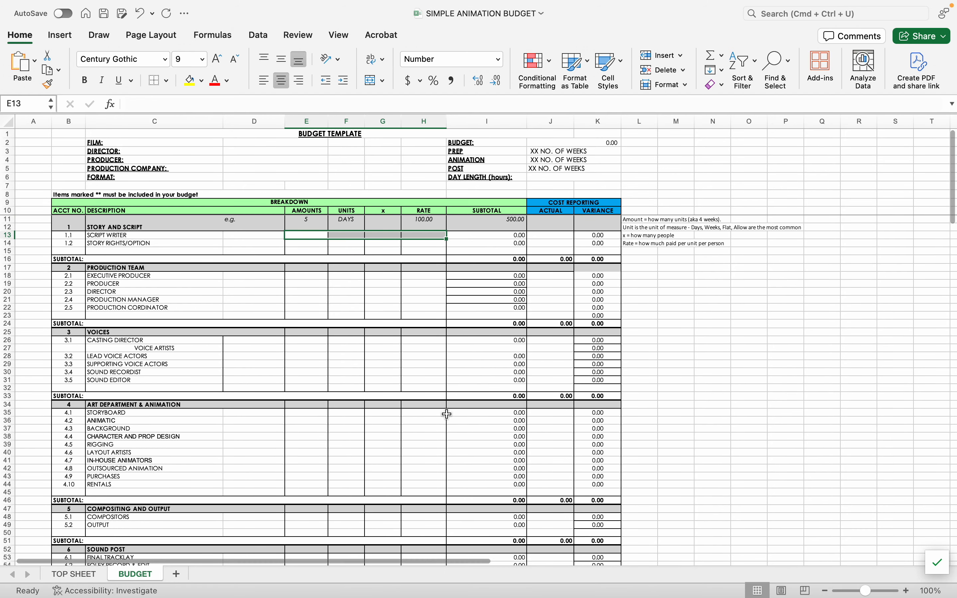
{"action": "mouse_move", "coordinate": [334, 247]}
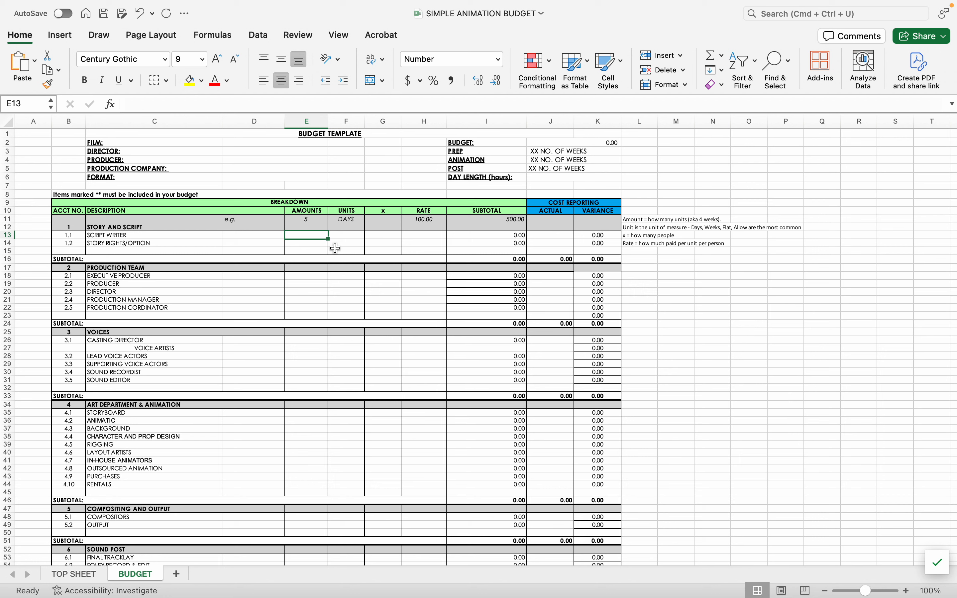
{"action": "type", "text": "4"}
{"action": "left_click", "coordinate": [346, 235]}
{"action": "type", "text": "WEEKS"}
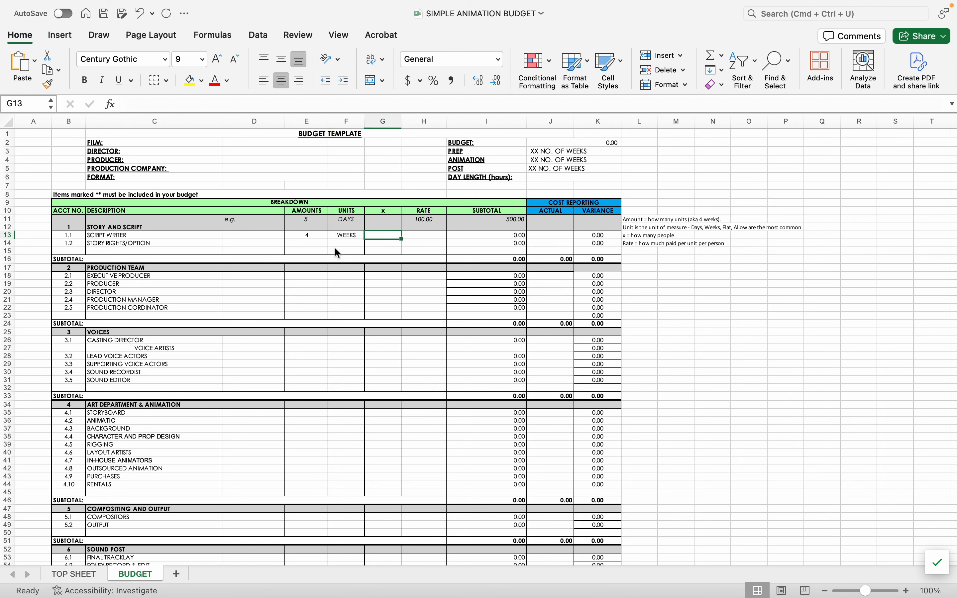
{"action": "type", "text": "1"}
{"action": "left_click", "coordinate": [424, 235]}
{"action": "type", "text": "2000"}
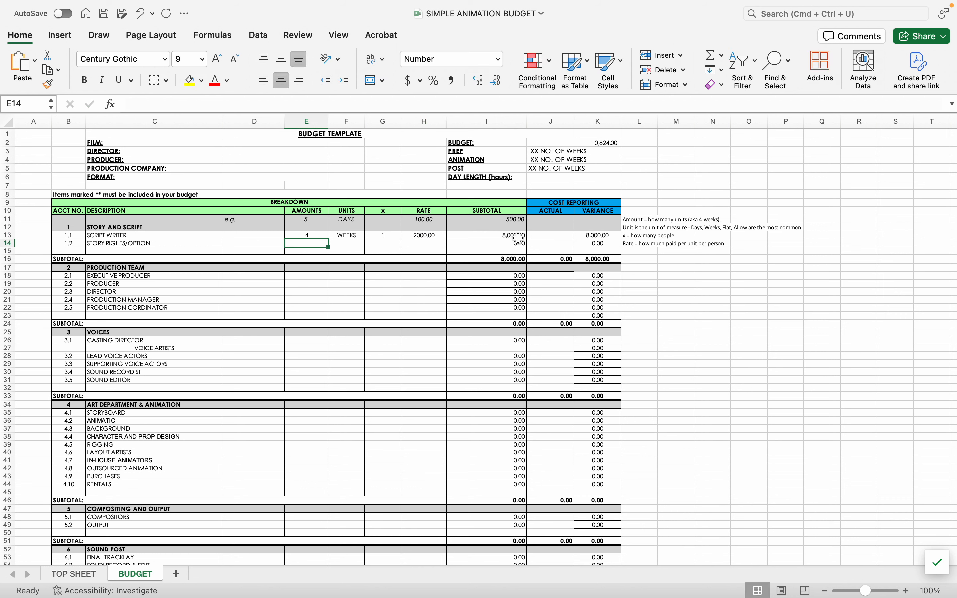
{"action": "left_click", "coordinate": [486, 235]}
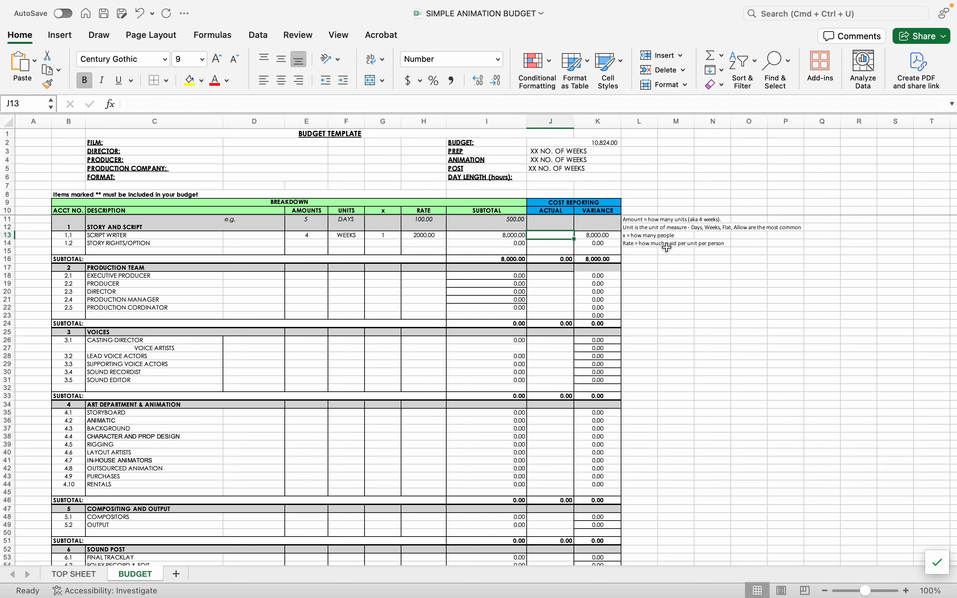
{"action": "left_click", "coordinate": [597, 235]}
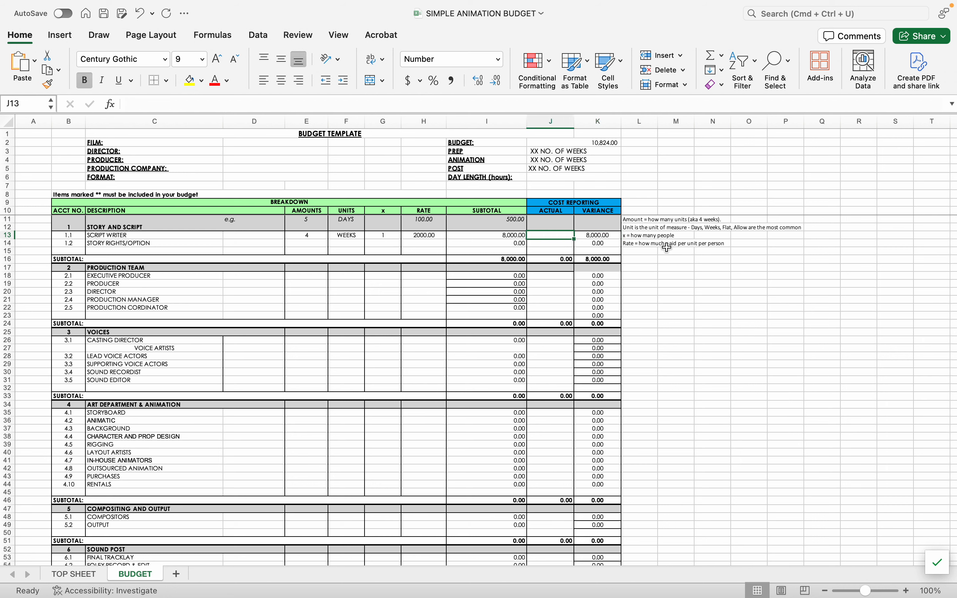
{"action": "type", "text": "100000.00"}
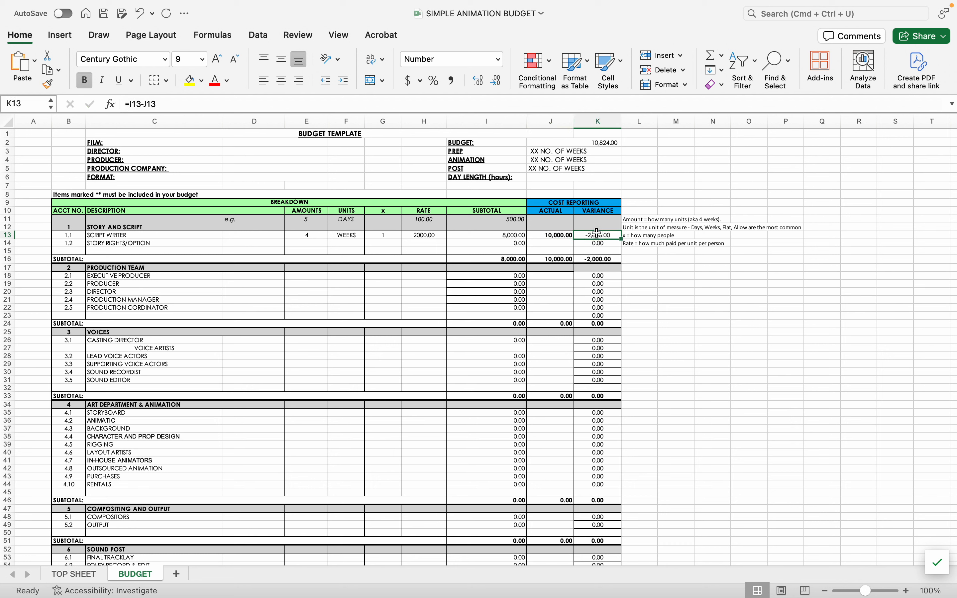
{"action": "left_click", "coordinate": [74, 574]}
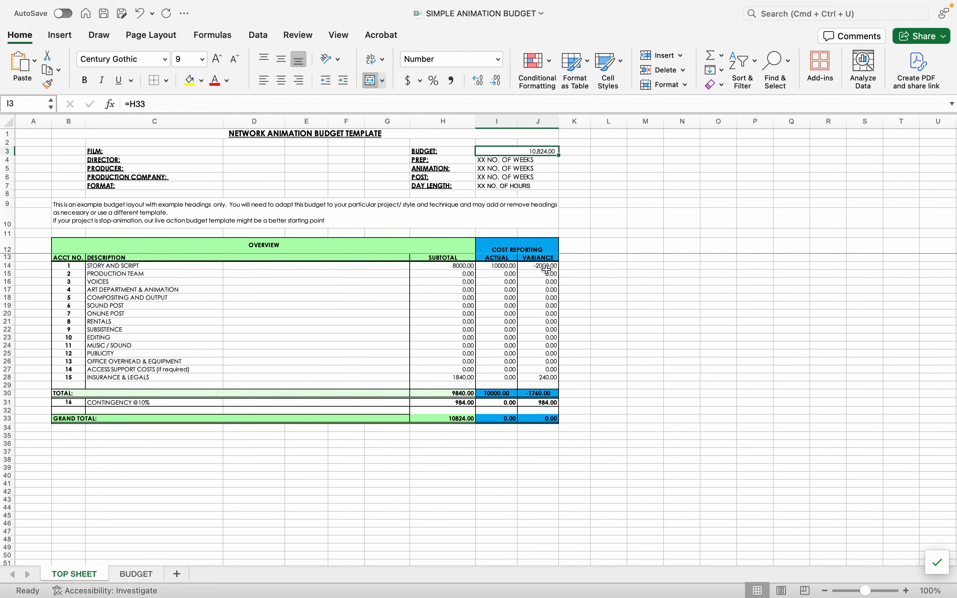
{"action": "left_click", "coordinate": [134, 573]}
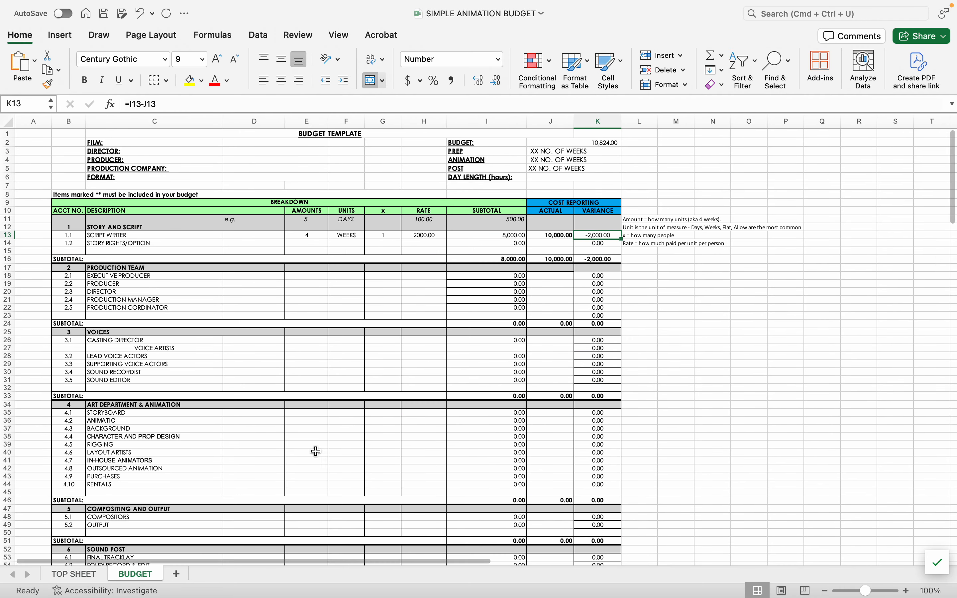
{"action": "left_click", "coordinate": [550, 235]}
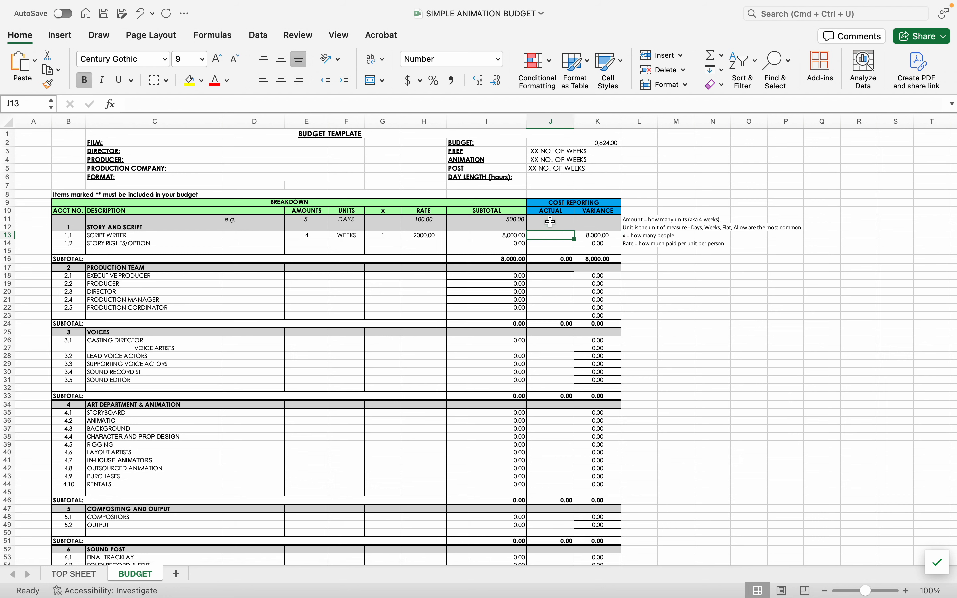
{"action": "mouse_move", "coordinate": [449, 332]}
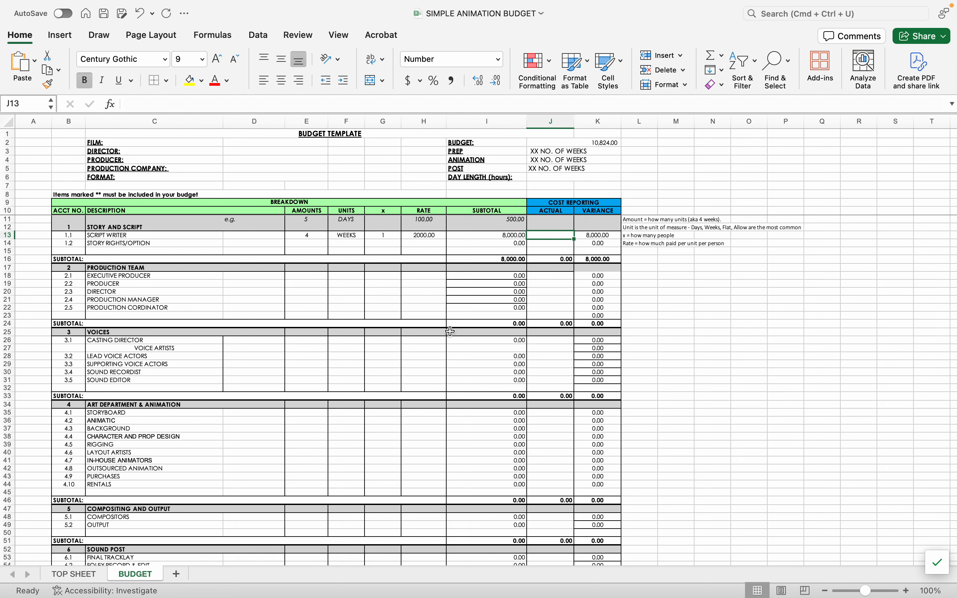
{"action": "mouse_move", "coordinate": [273, 251]}
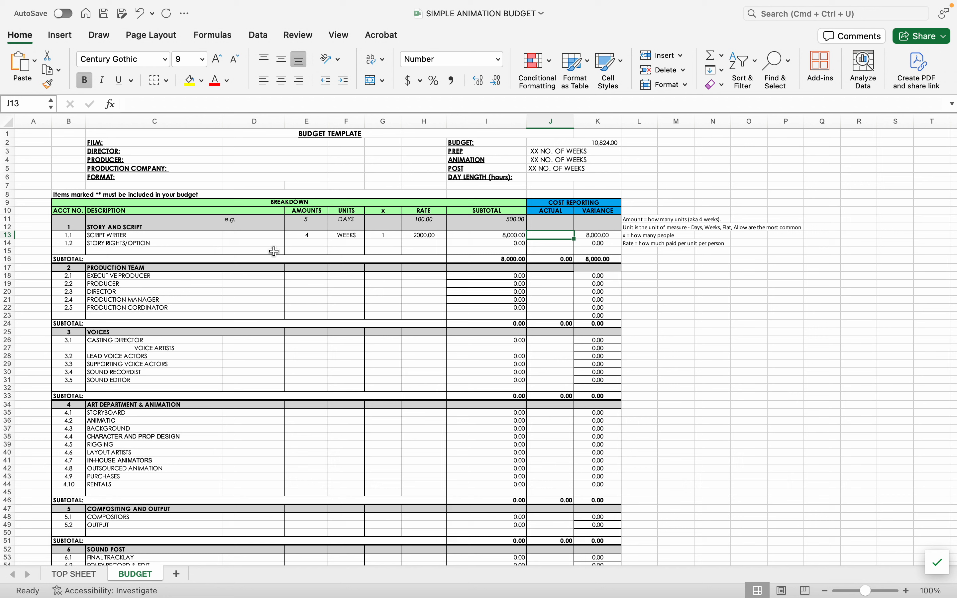
{"action": "left_click", "coordinate": [306, 245]}
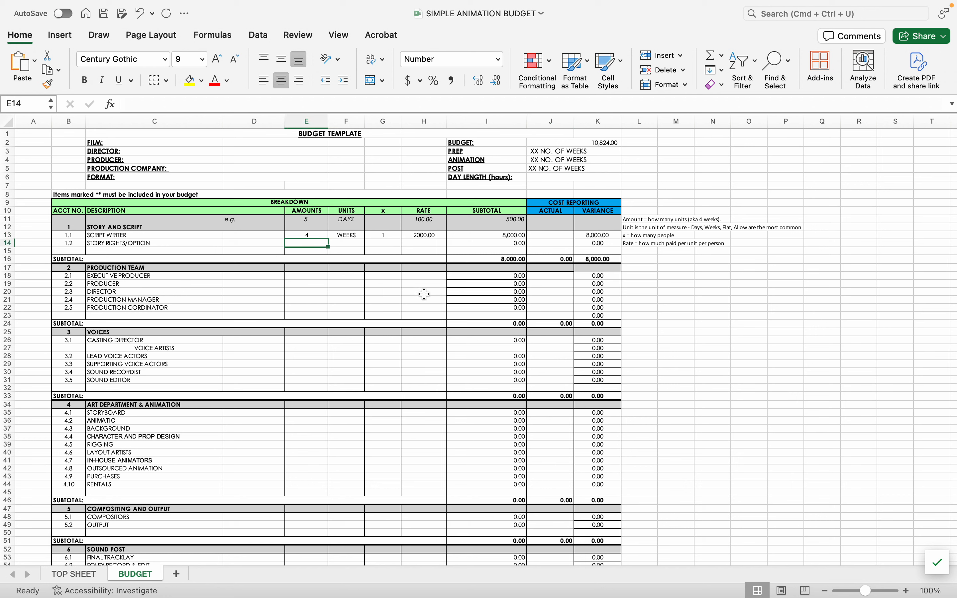
Enter STORY RIGHTS/OPTION as 1 FLAT unit × 4 at 5000
{"action": "type", "text": "FLAT"}
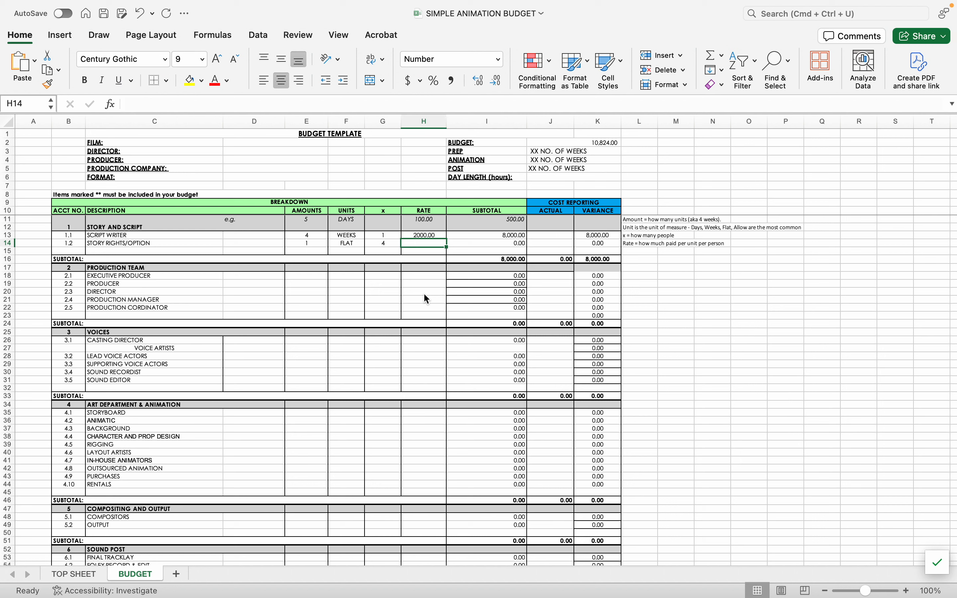
{"action": "type", "text": "5000.00"}
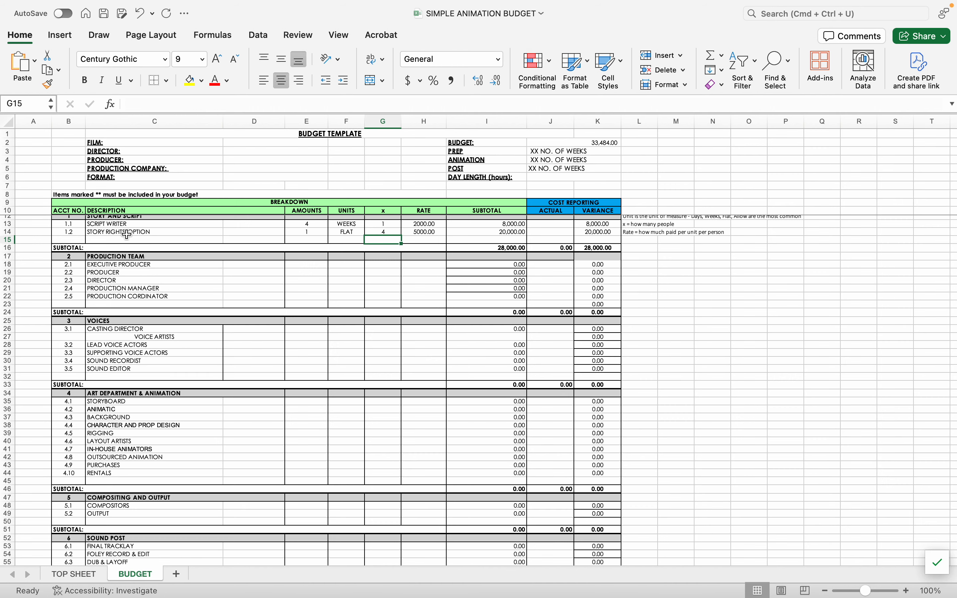
Scroll to the INSURANCE & LEGALS section and GRAND TOTAL at the bottom of the budget
{"action": "scroll", "scroll_direction": "down", "scroll_amount": 3}
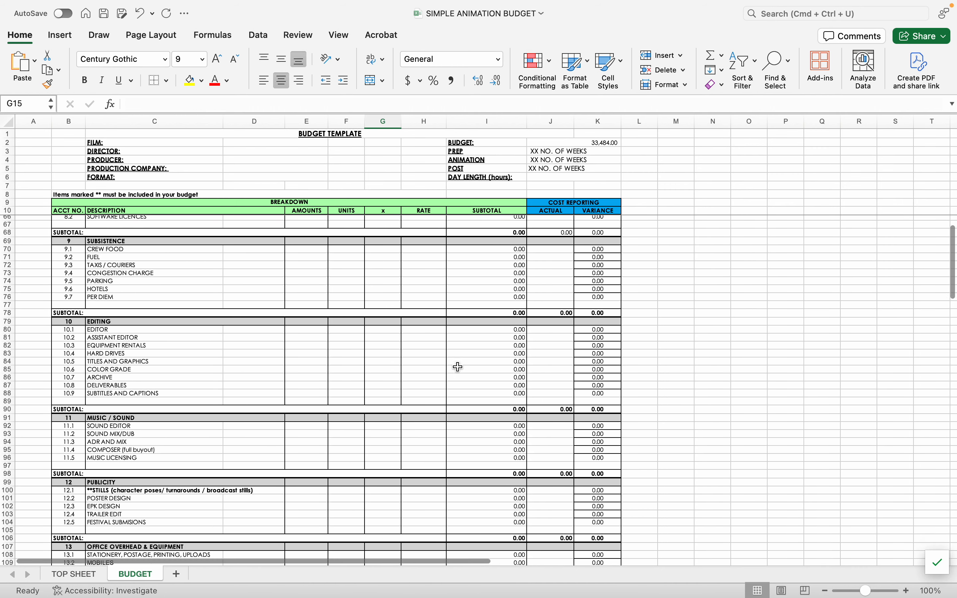
{"action": "scroll", "scroll_direction": "down", "scroll_amount": 3}
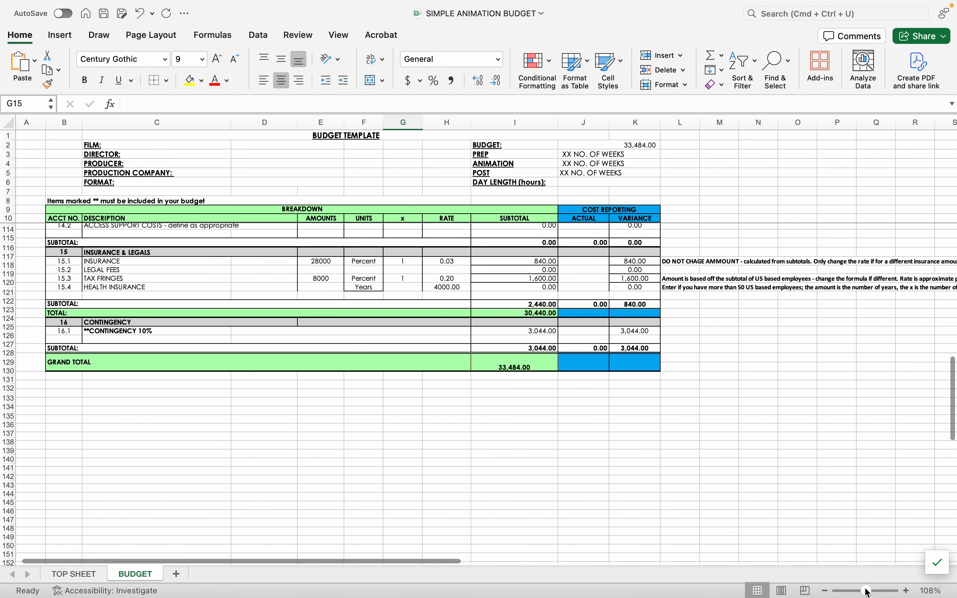
{"action": "scroll", "scroll_direction": "up", "scroll_amount": 3}
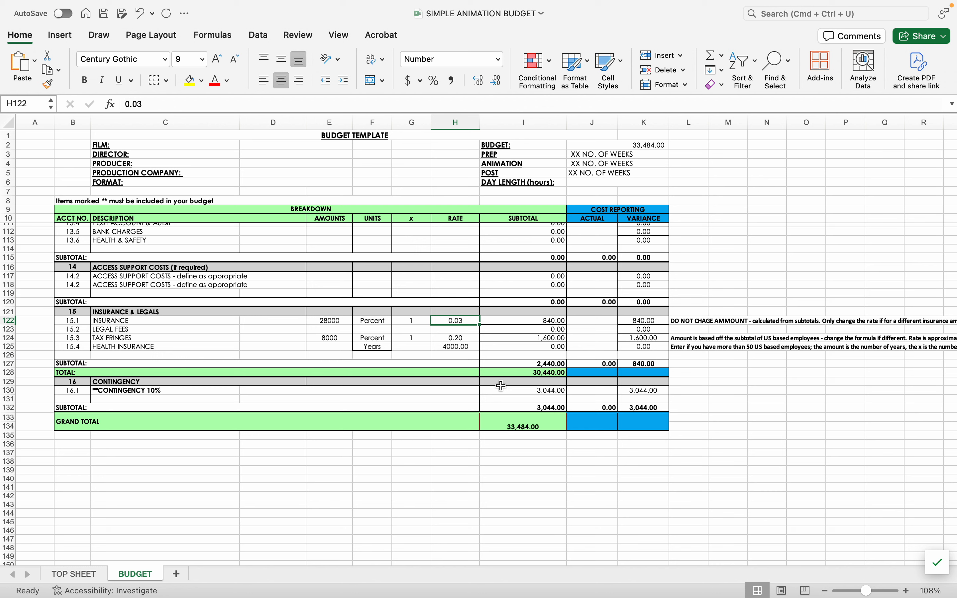
Review the INSURANCE, LEGAL FEES and 0.20 TAX FRINGES rows and their subtotal formulas
{"action": "left_click", "coordinate": [329, 320]}
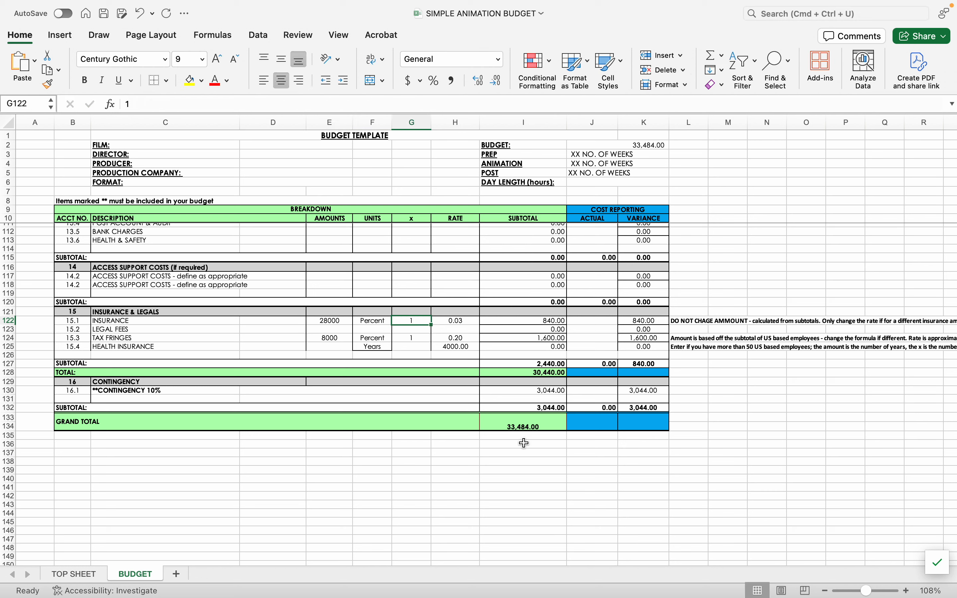
{"action": "left_click", "coordinate": [591, 320]}
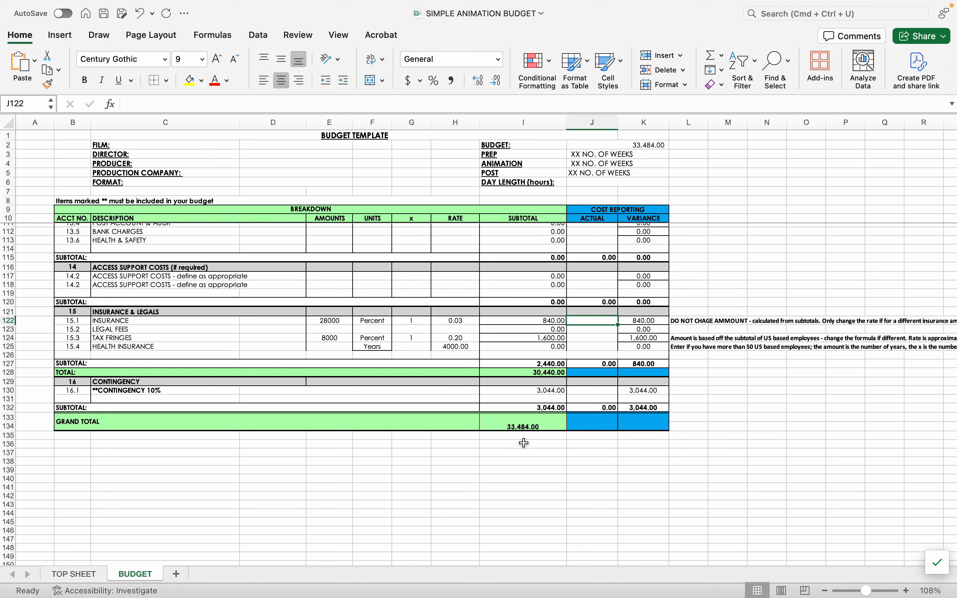
{"action": "left_click", "coordinate": [522, 320]}
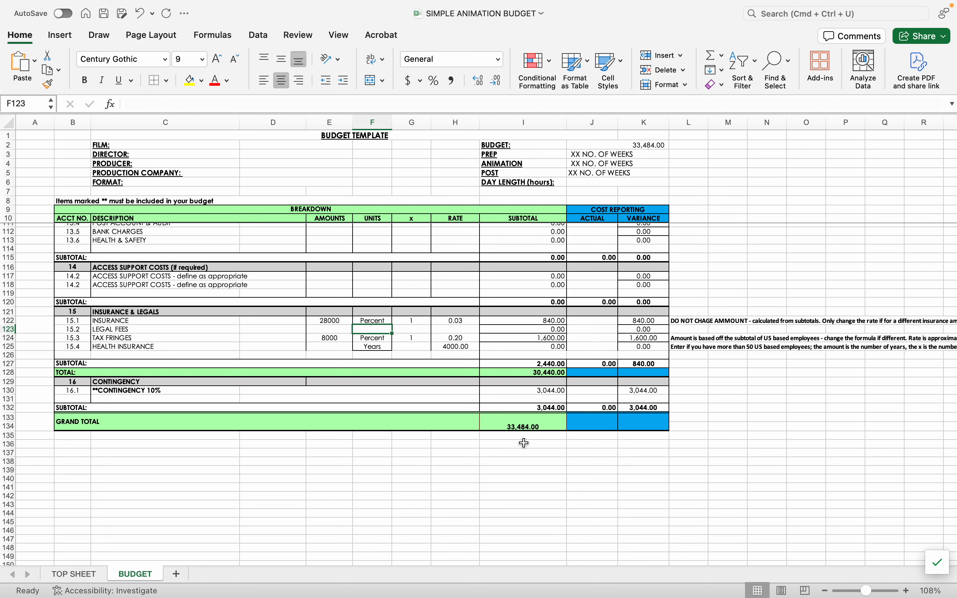
{"action": "left_click", "coordinate": [330, 338]}
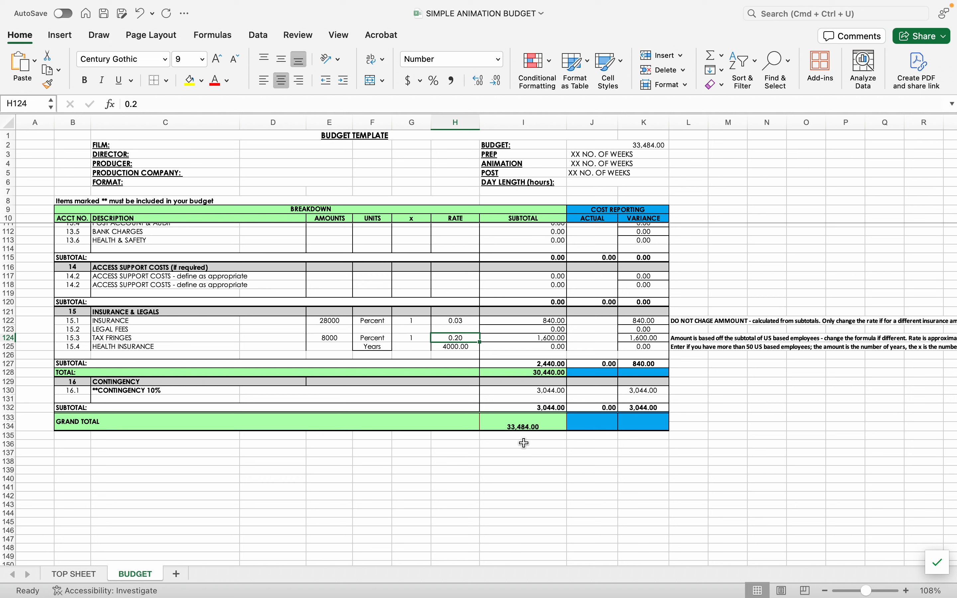
{"action": "left_click", "coordinate": [522, 337]}
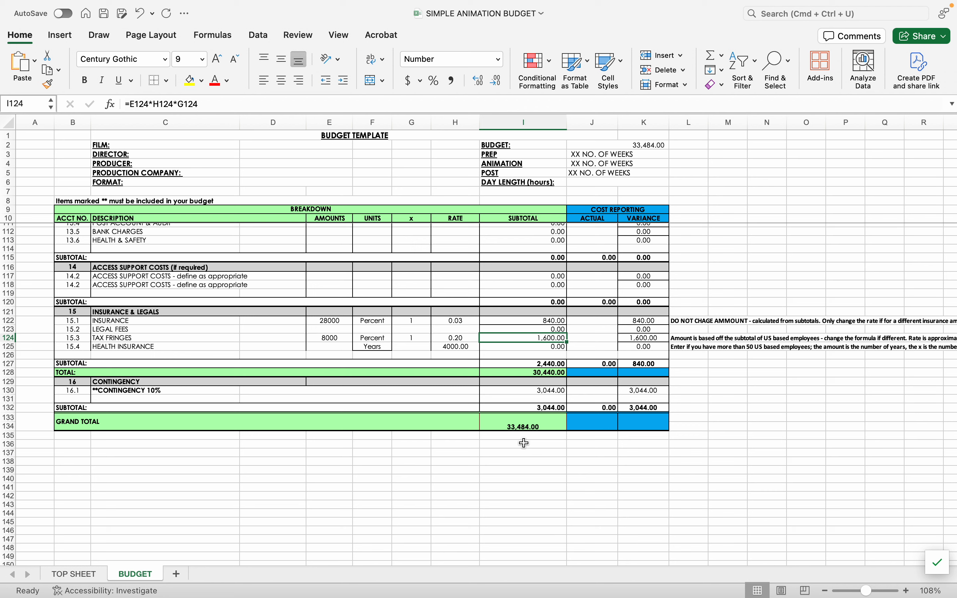
Cost HEALTH INSURANCE as 1 year for 50 people at the 4000 rate
{"action": "left_click", "coordinate": [145, 346]}
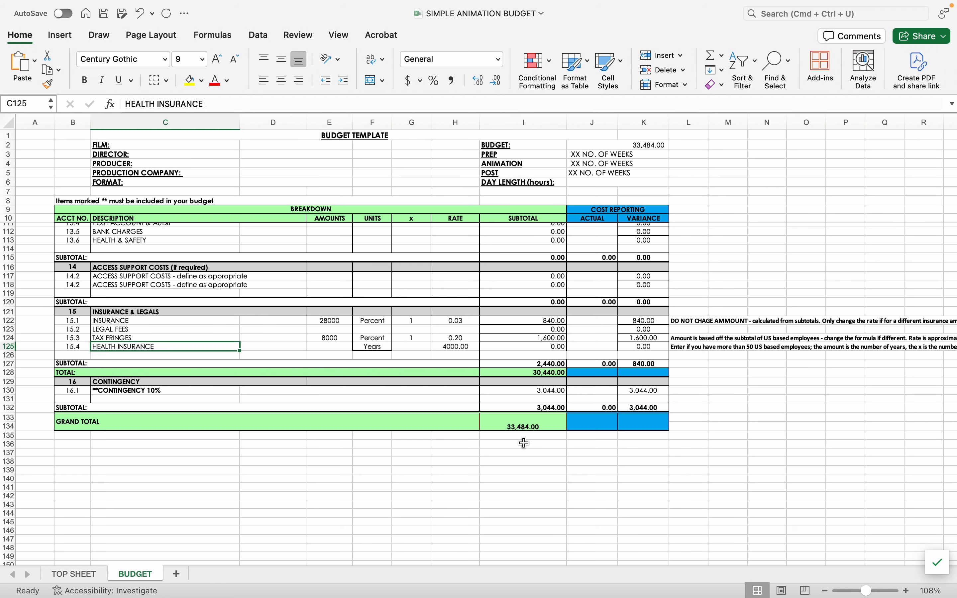
{"action": "left_click", "coordinate": [455, 346]}
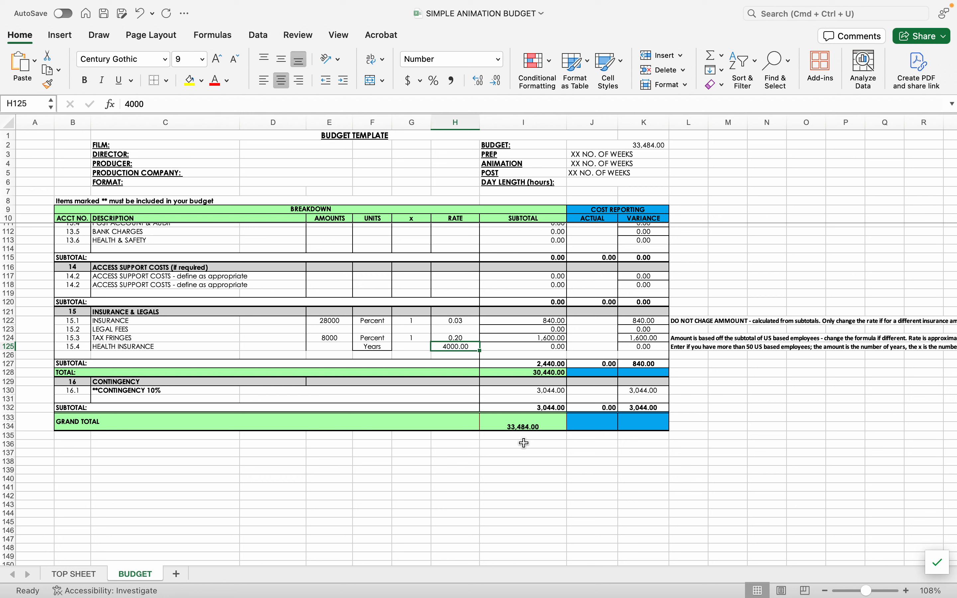
{"action": "mouse_move", "coordinate": [507, 344]}
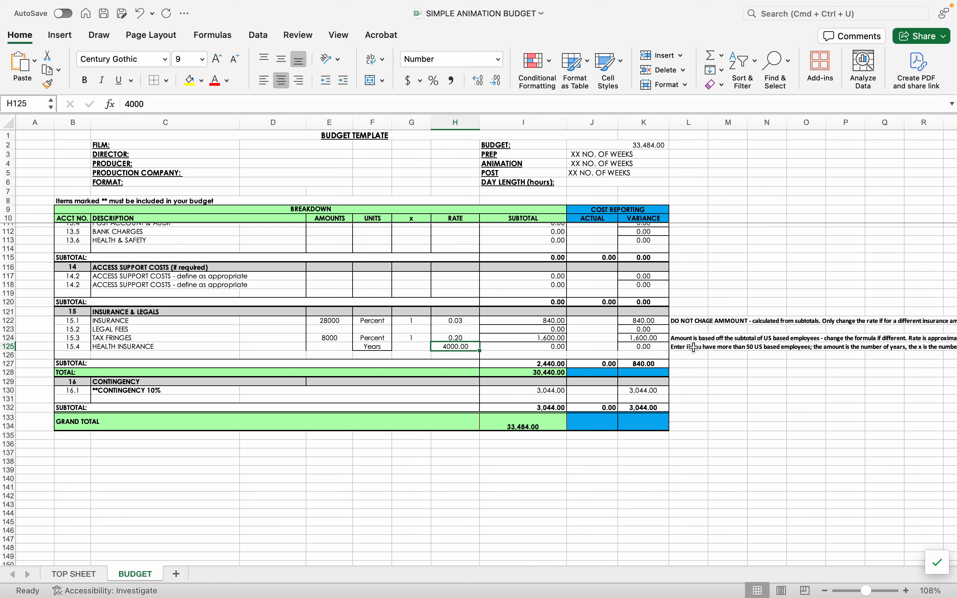
{"action": "scroll", "scroll_direction": "up", "scroll_amount": 3}
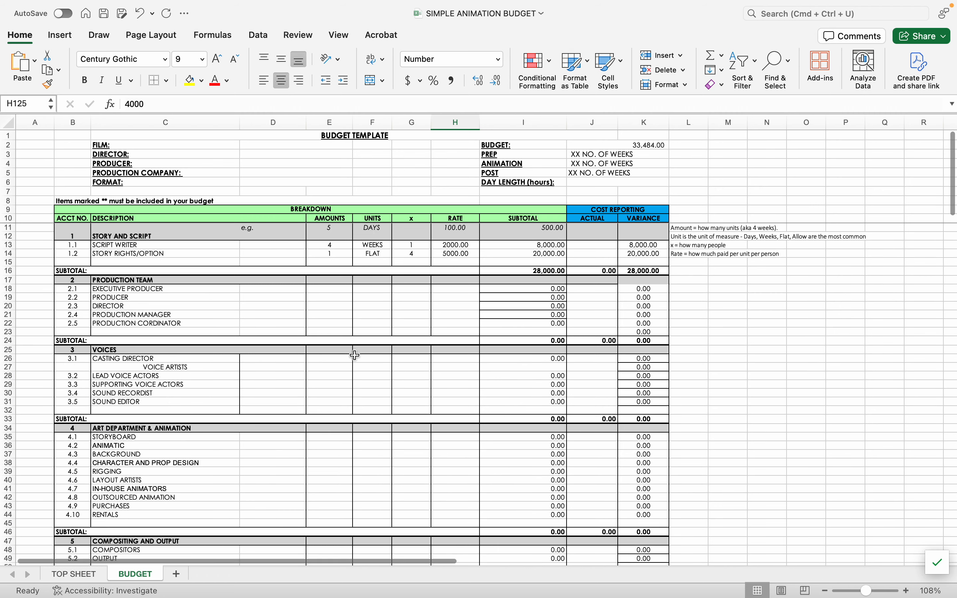
{"action": "scroll", "scroll_direction": "down", "scroll_amount": 3}
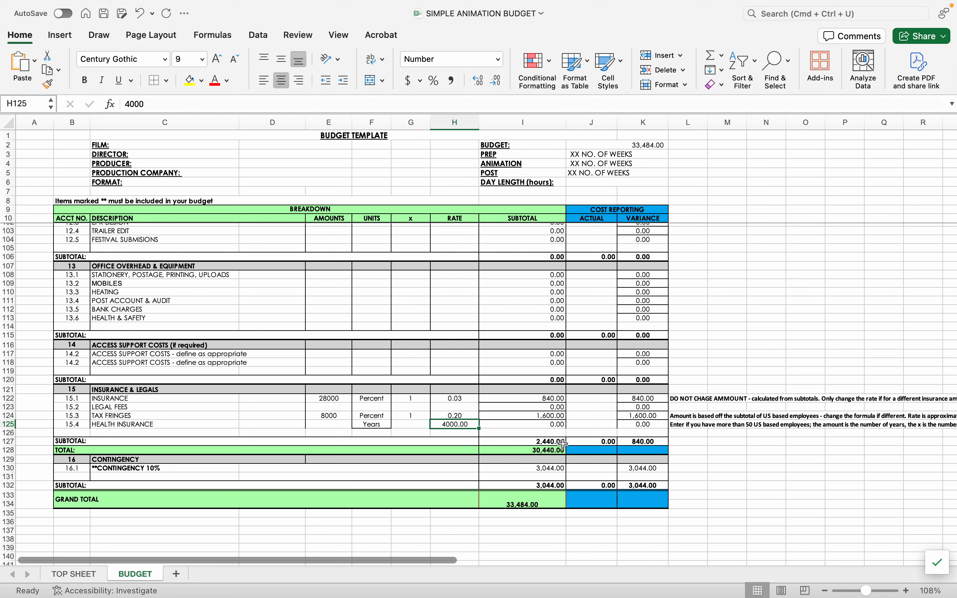
{"action": "mouse_move", "coordinate": [746, 442]}
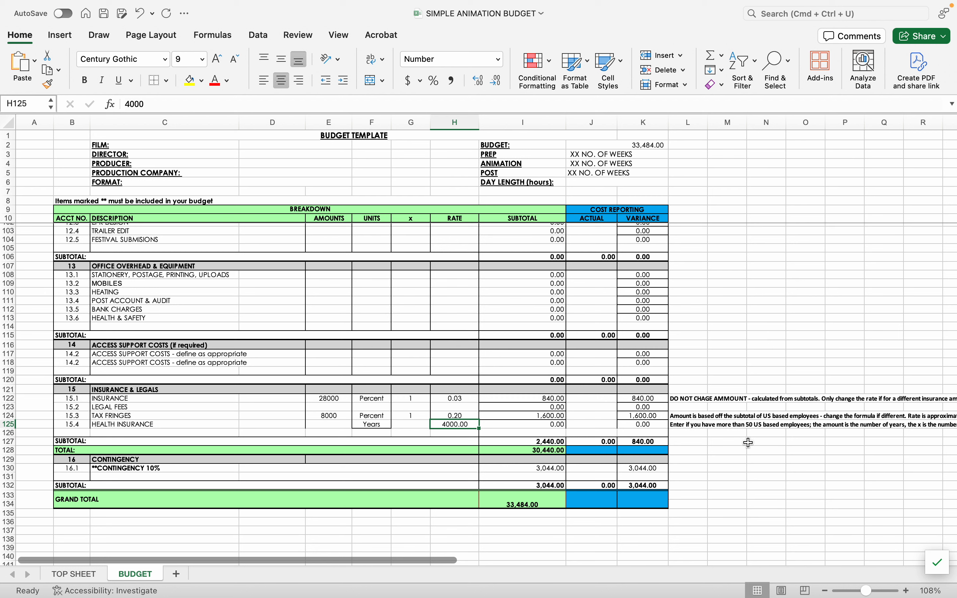
{"action": "mouse_move", "coordinate": [762, 447]}
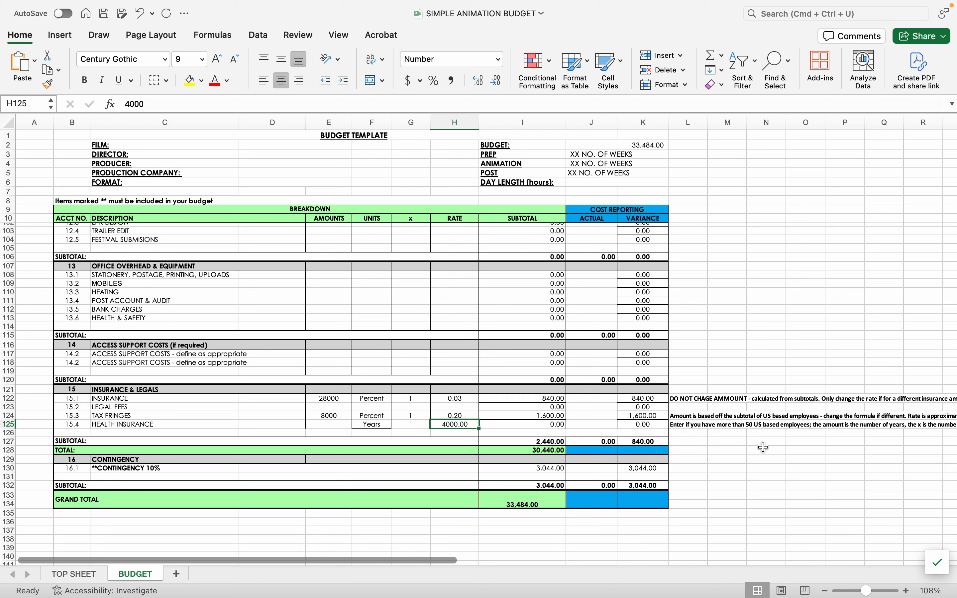
{"action": "left_click", "coordinate": [410, 424]}
{"action": "type", "text": "50"}
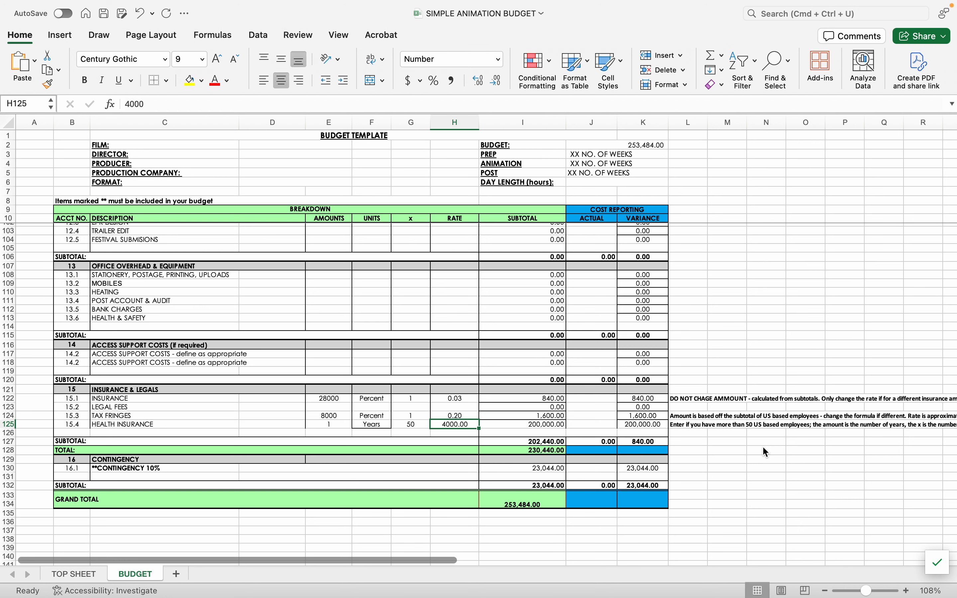
{"action": "left_click", "coordinate": [328, 424]}
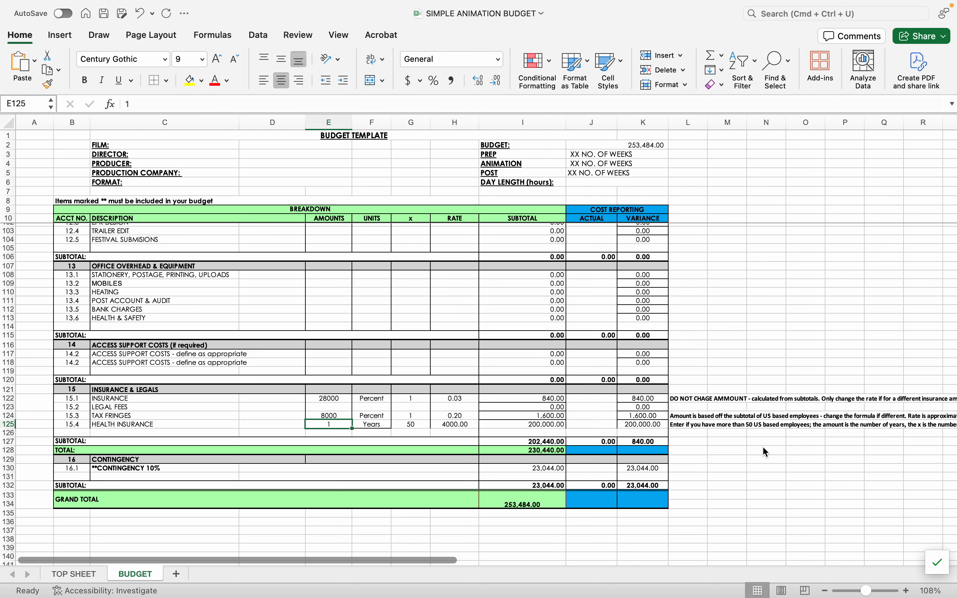
{"action": "left_click", "coordinate": [534, 424]}
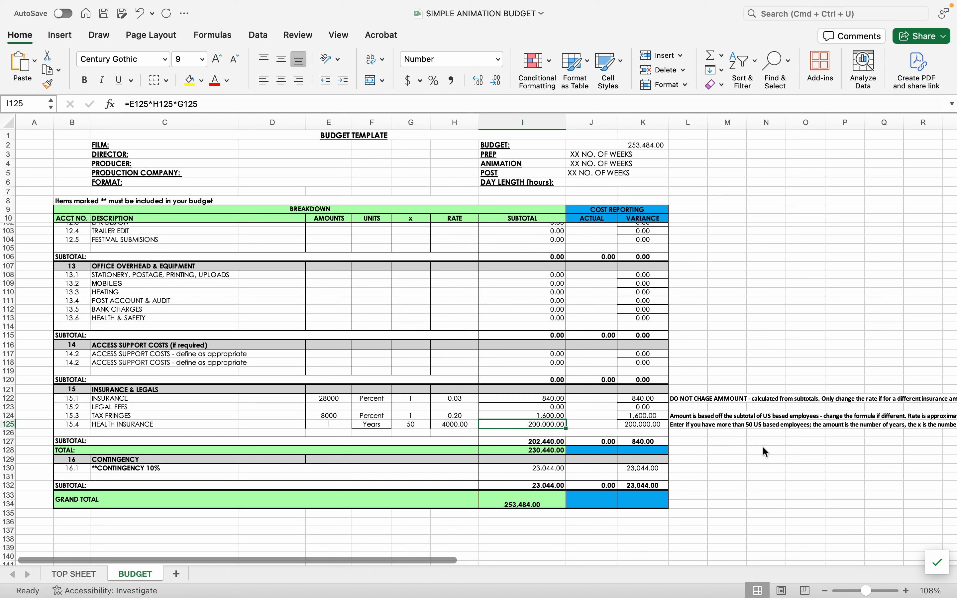
{"action": "left_click", "coordinate": [410, 423]}
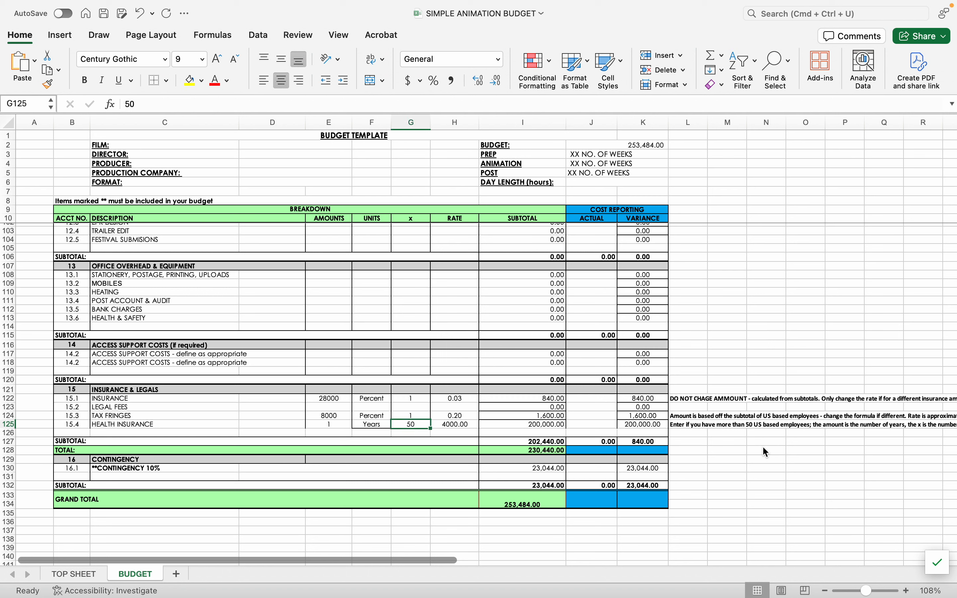
{"action": "left_click", "coordinate": [328, 424]}
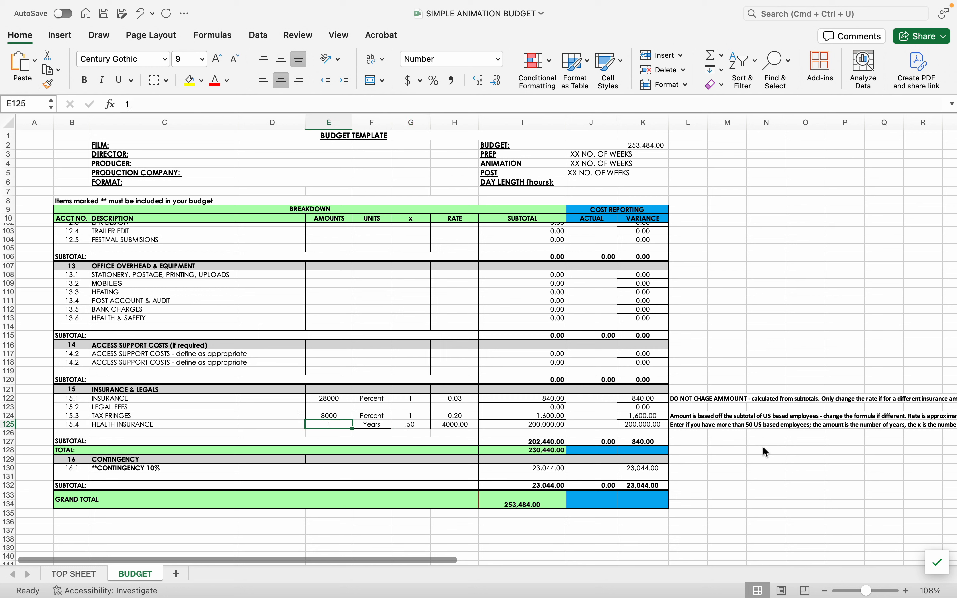
{"action": "type", "text": ".5"}
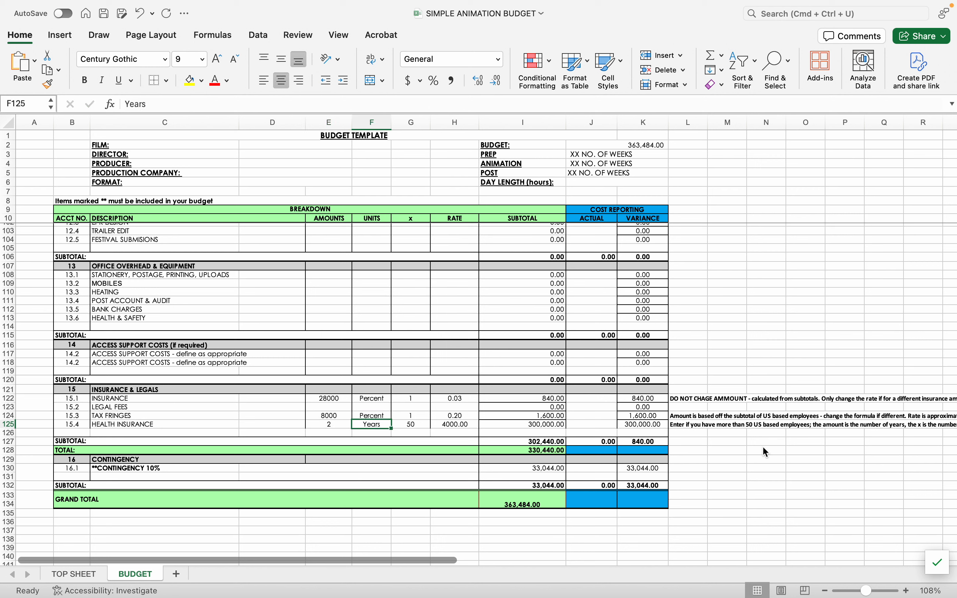
{"action": "left_click", "coordinate": [329, 424]}
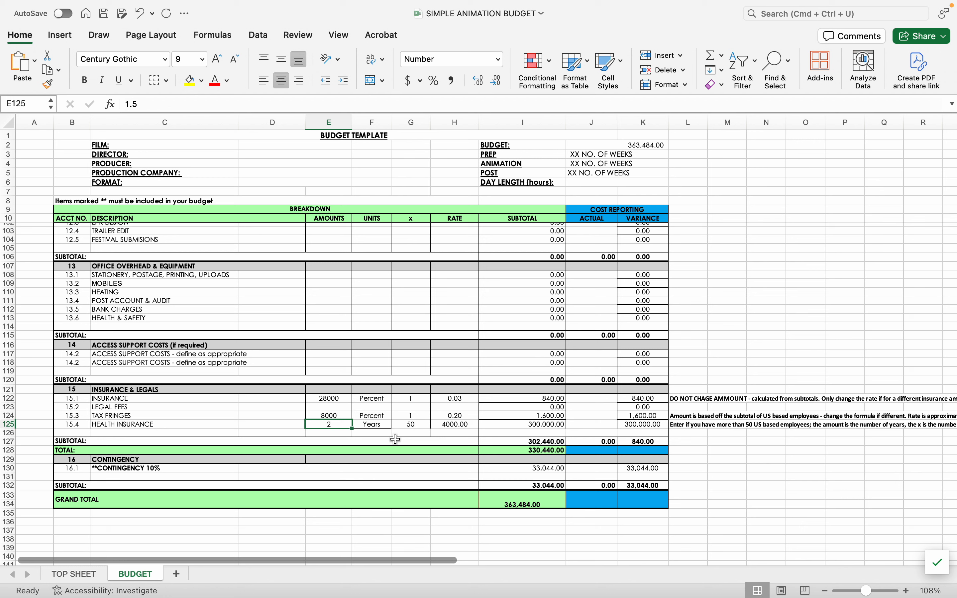
{"action": "type", "text": "1"}
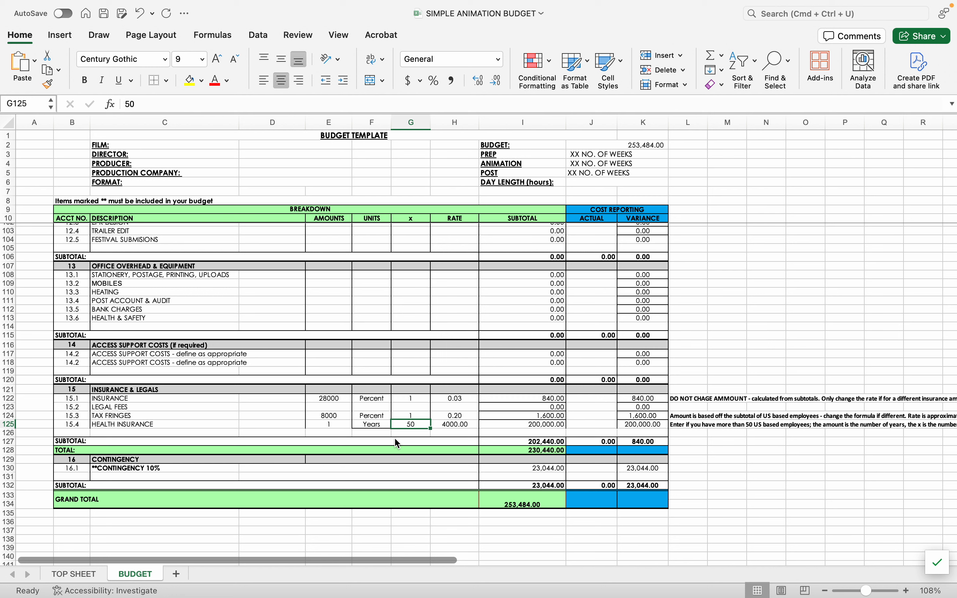
{"action": "mouse_move", "coordinate": [377, 408]}
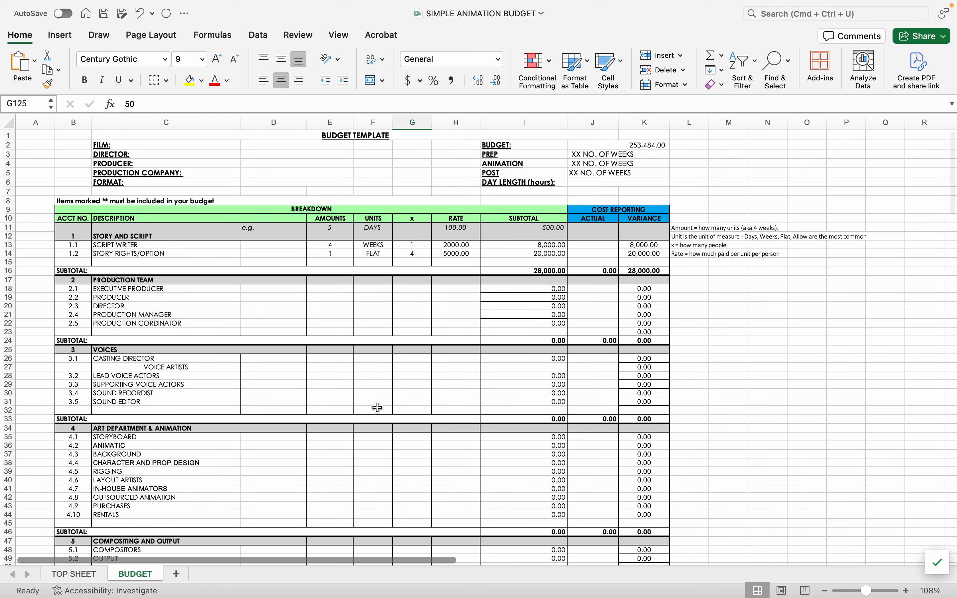
{"action": "mouse_move", "coordinate": [141, 332]}
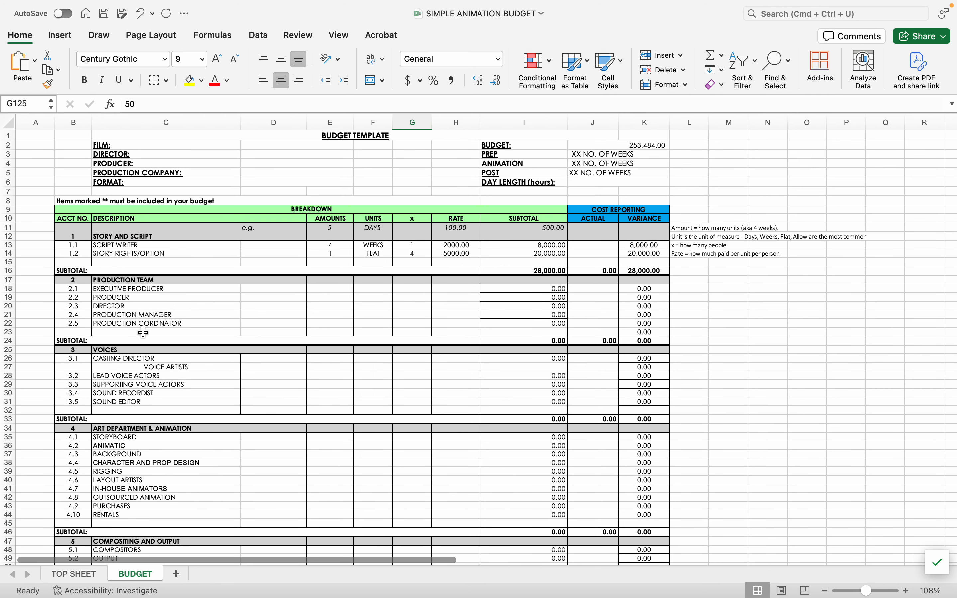
Enter Lead Voice Actors Dean, Loreli, Rori at 16 Days, 3 people at 1000
{"action": "left_click", "coordinate": [272, 376]}
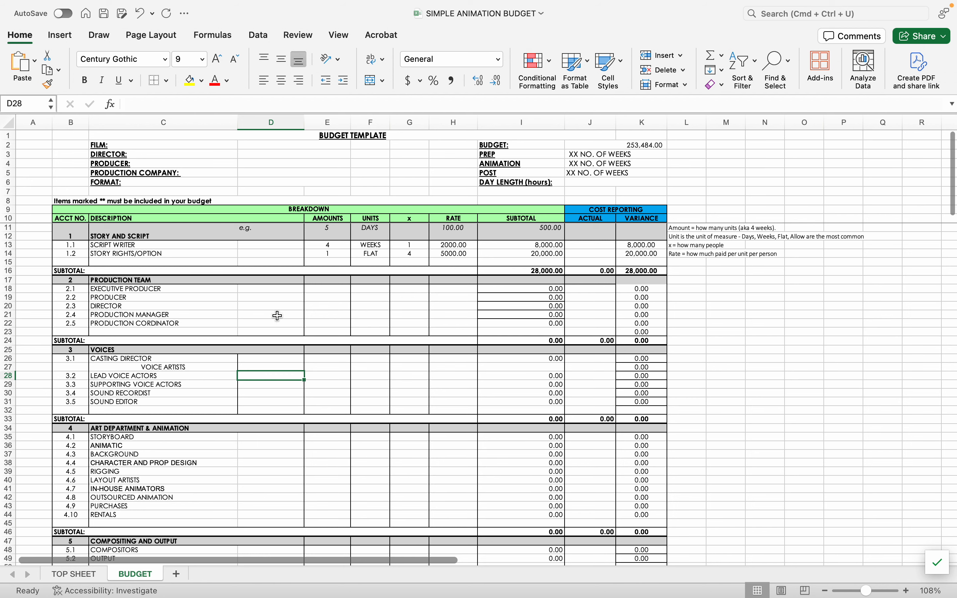
{"action": "mouse_move", "coordinate": [286, 437]}
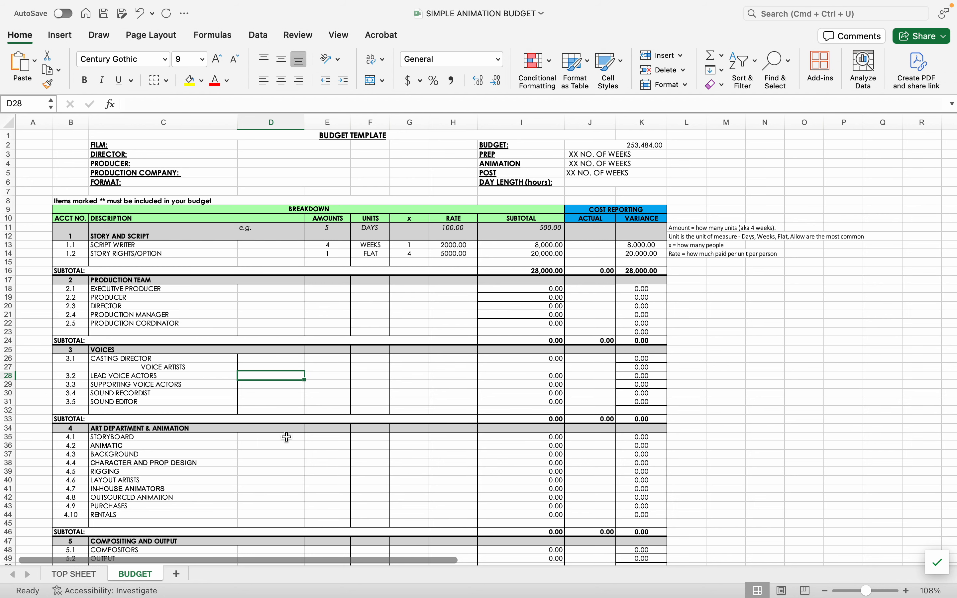
{"action": "type", "text": "Dean,"}
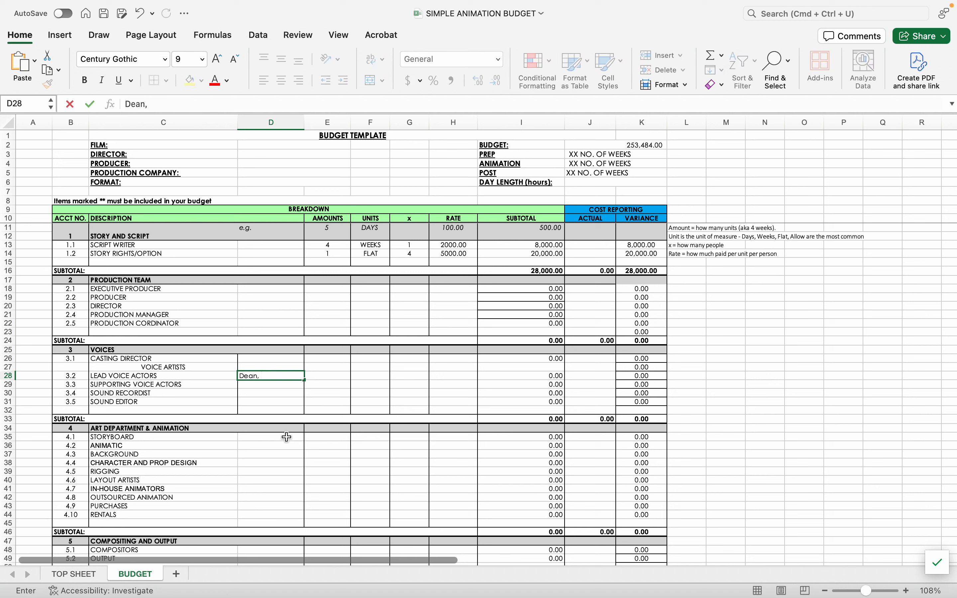
{"action": "type", "text": "Loreli, Rori"}
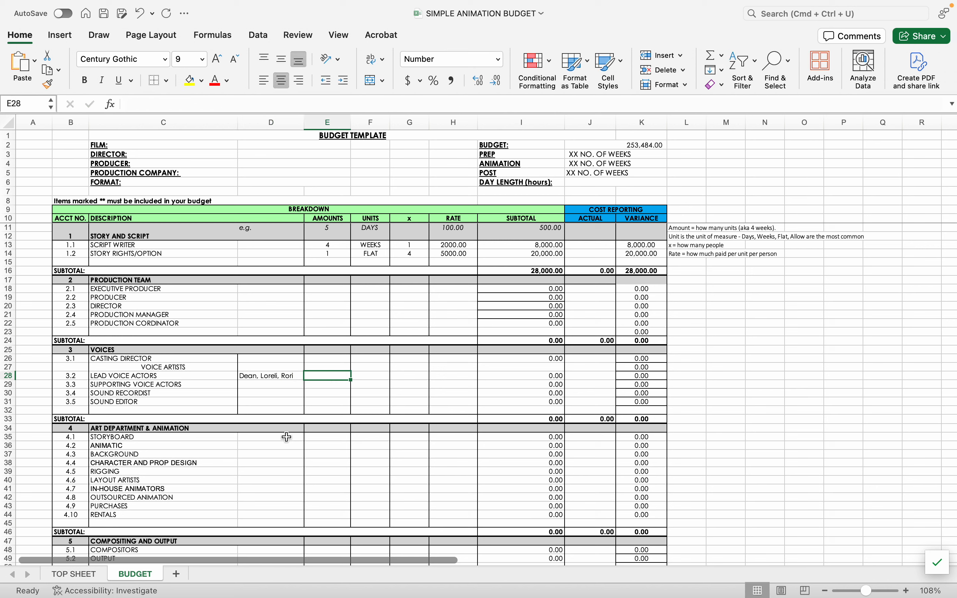
{"action": "type", "text": "16"}
{"action": "left_click", "coordinate": [370, 375]}
{"action": "type", "text": "Days"}
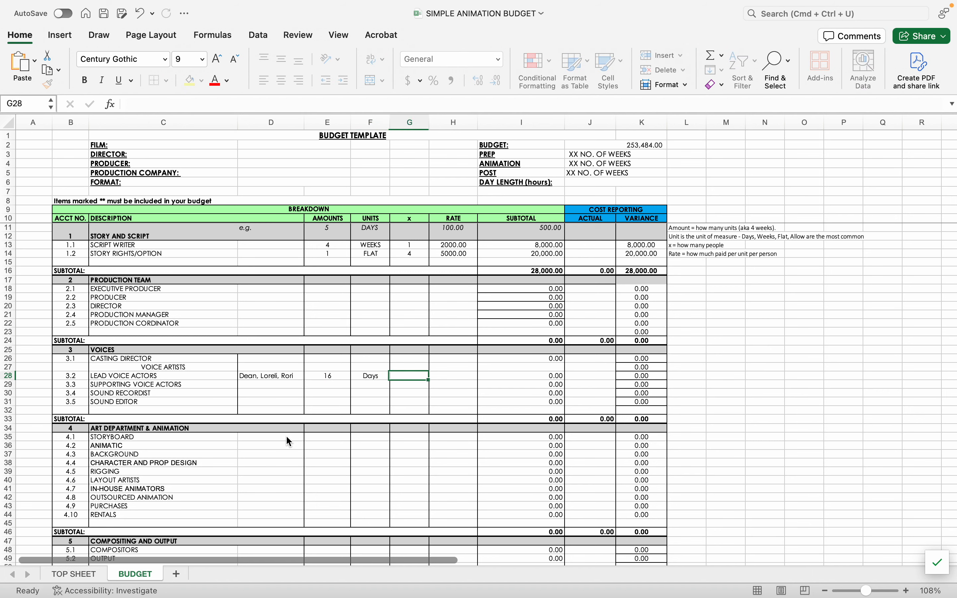
{"action": "type", "text": "3"}
{"action": "left_click", "coordinate": [453, 376]}
{"action": "type", "text": "1,000"}
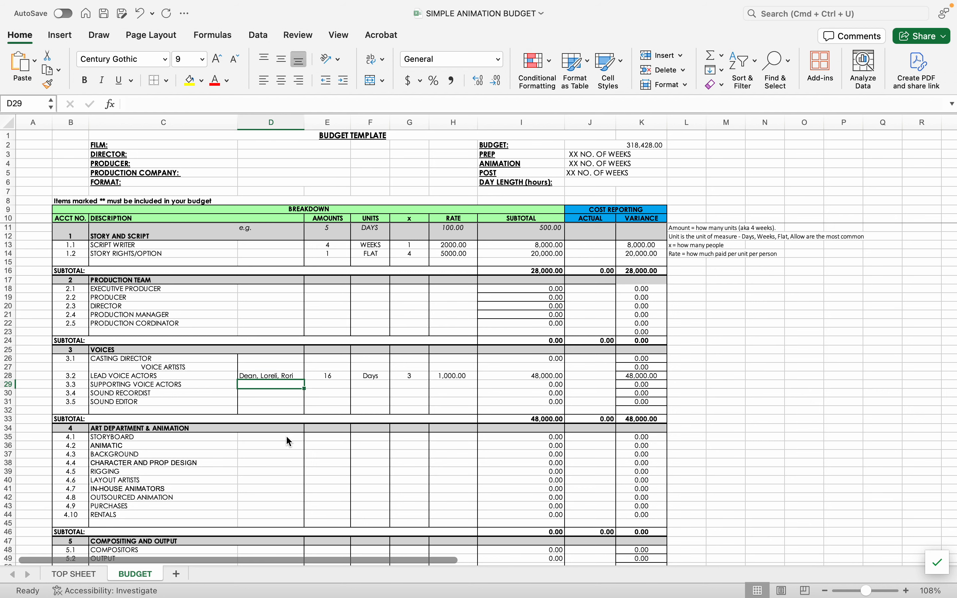
{"action": "scroll", "scroll_direction": "down", "scroll_amount": 3}
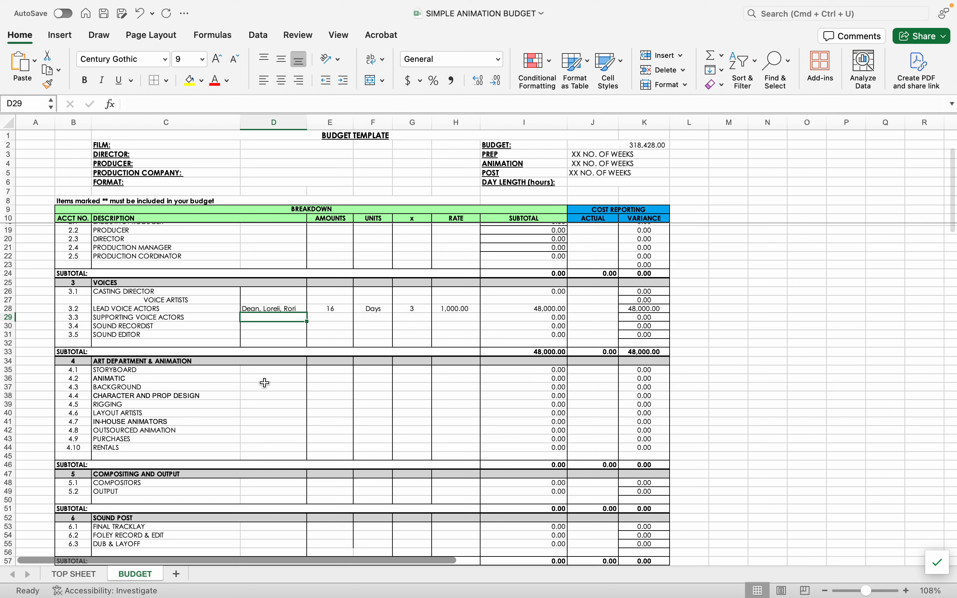
Enter Outsourced Animation as 23 Minute units for 1 provider
{"action": "left_click", "coordinate": [272, 379]}
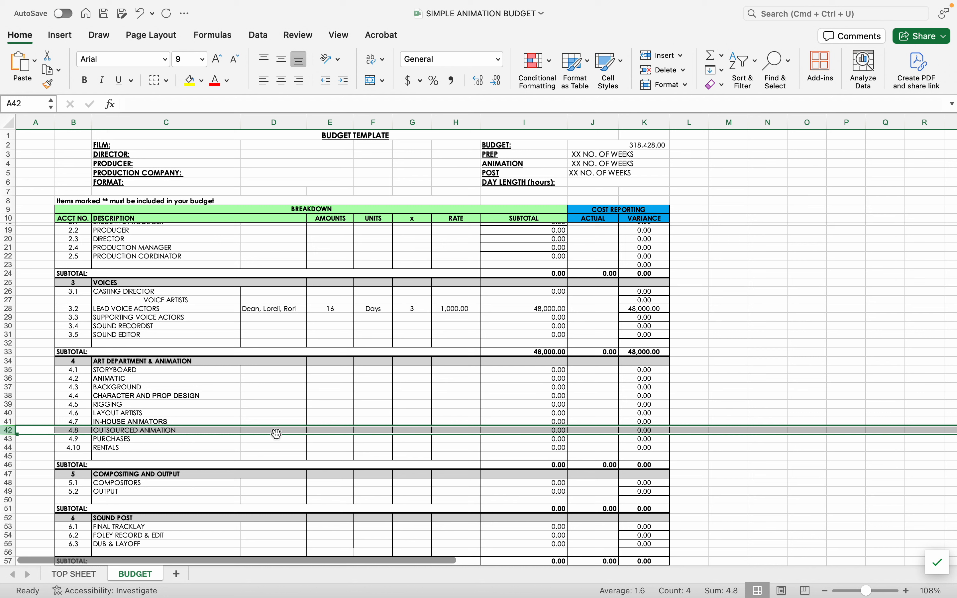
{"action": "left_click", "coordinate": [277, 431]}
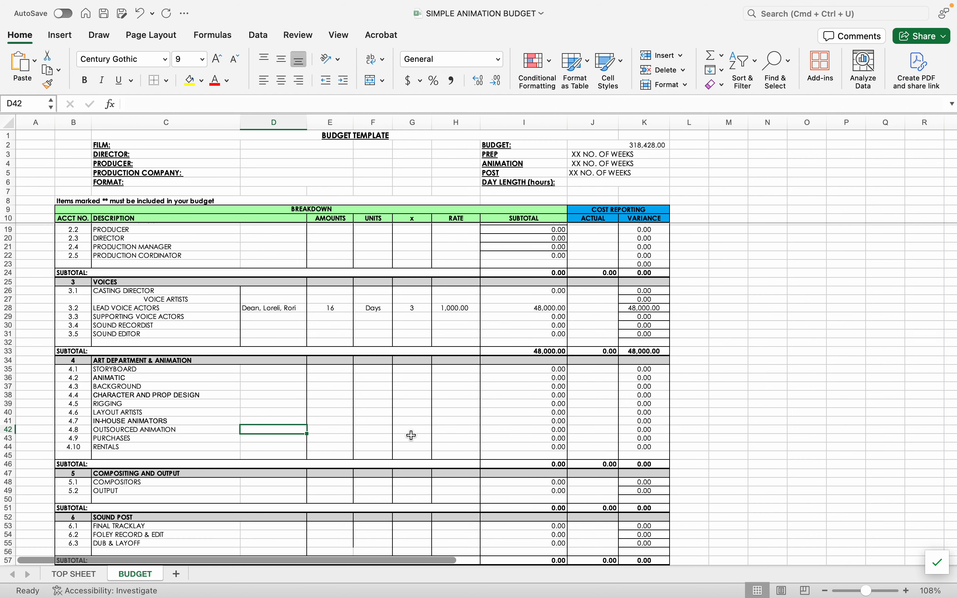
{"action": "scroll", "scroll_direction": "down", "scroll_amount": 3}
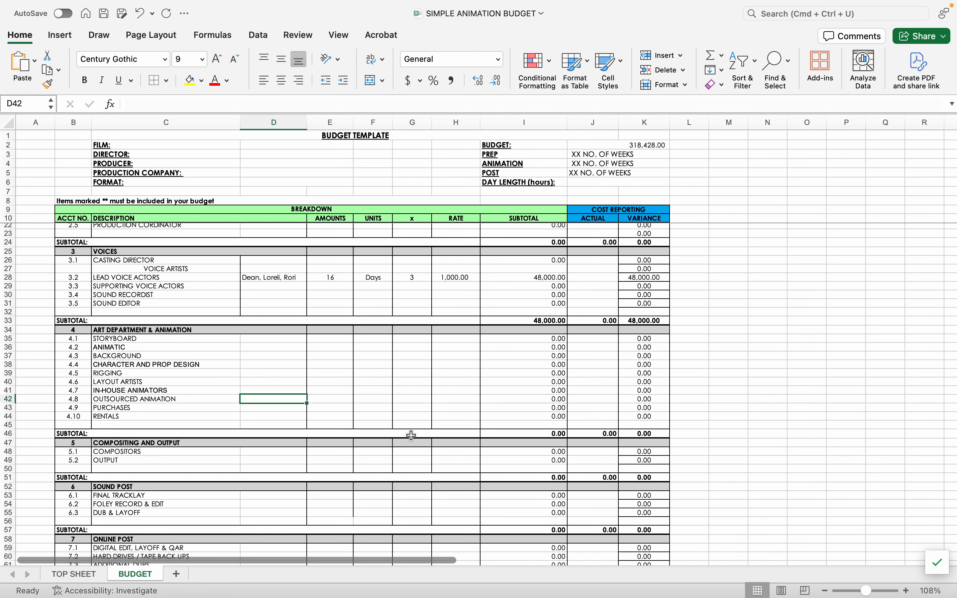
{"action": "mouse_move", "coordinate": [229, 440]}
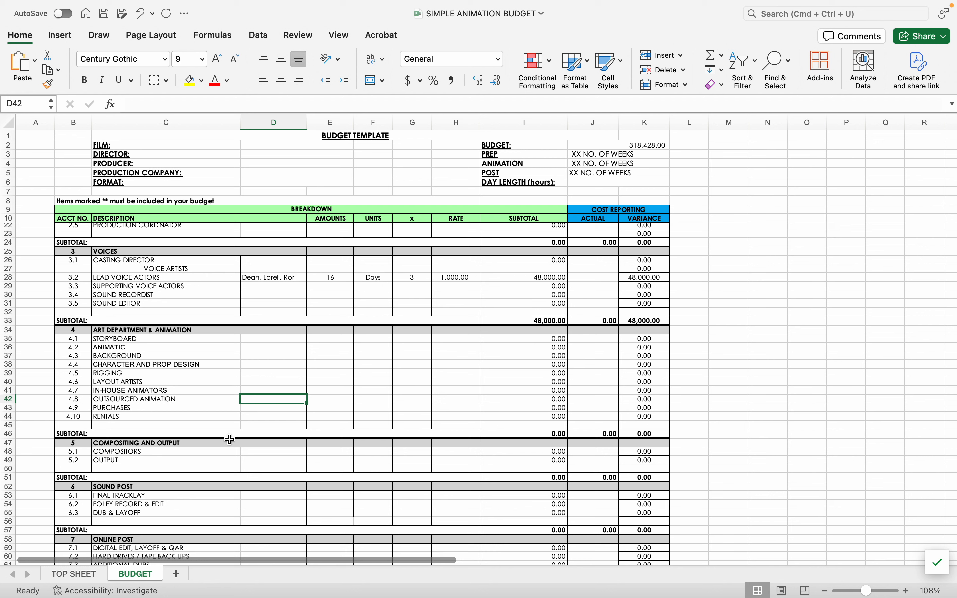
{"action": "mouse_move", "coordinate": [368, 466]}
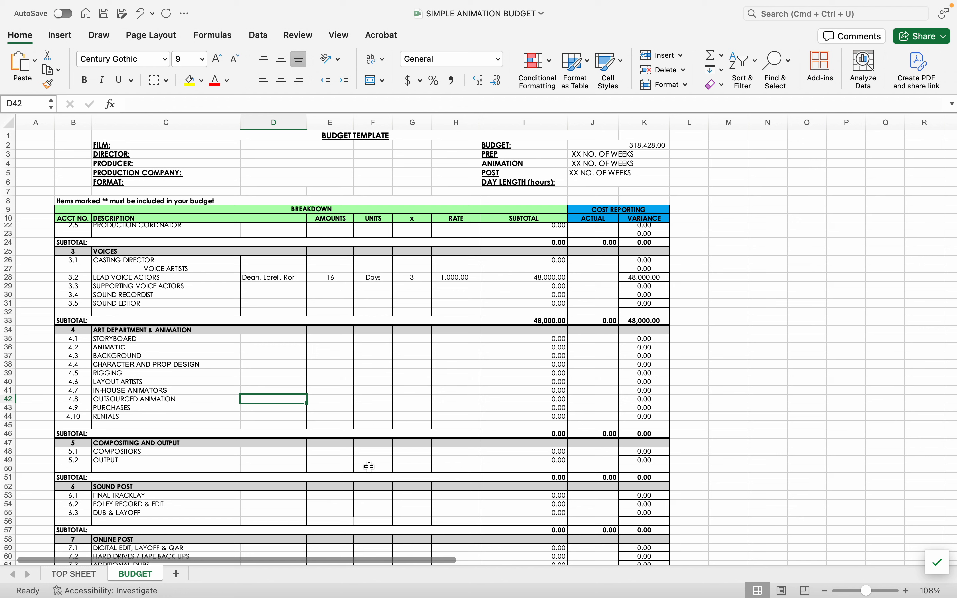
{"action": "type", "text": "P"}
{"action": "left_click", "coordinate": [372, 399]}
{"action": "type", "text": "Minute"}
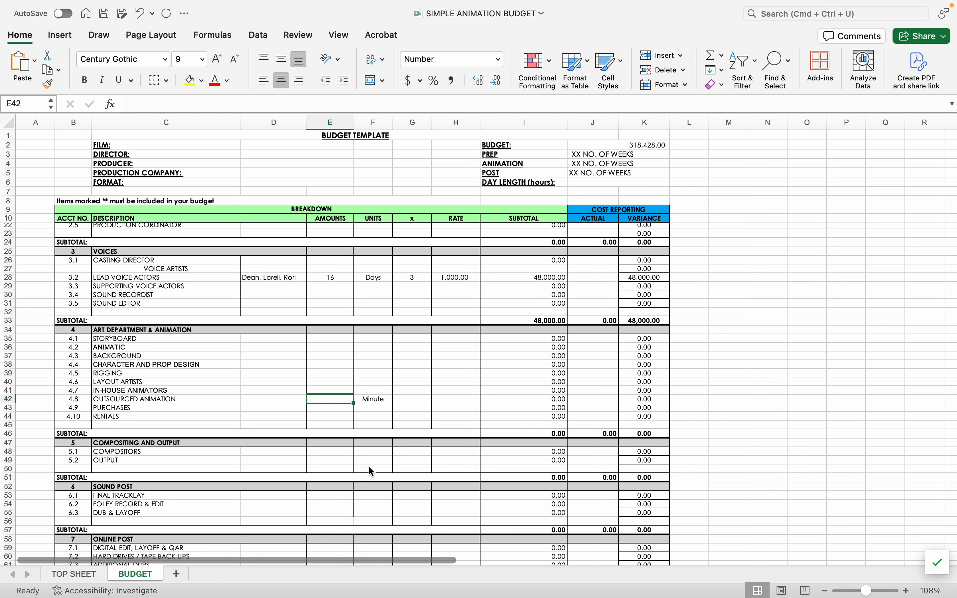
{"action": "type", "text": "23"}
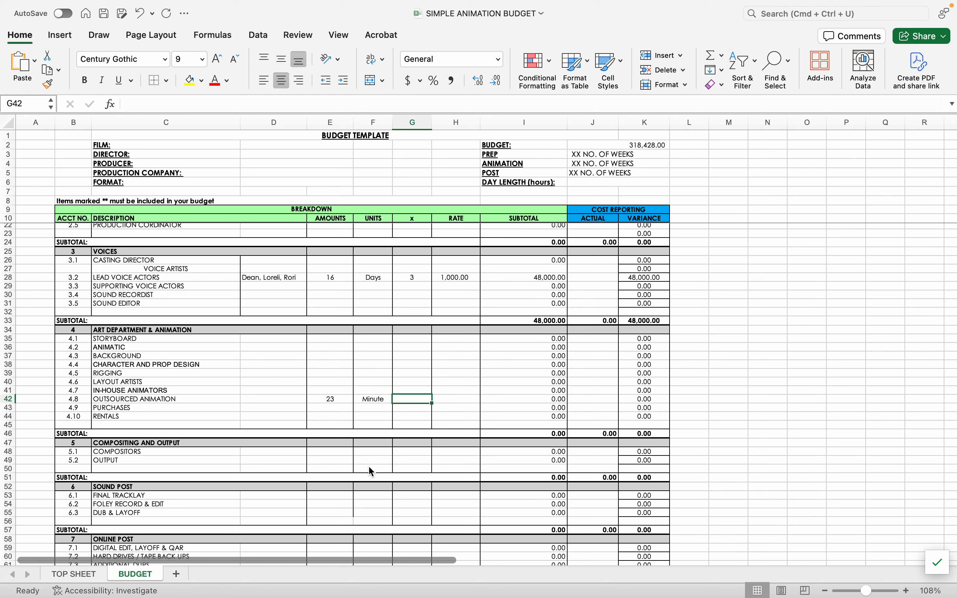
{"action": "type", "text": "1"}
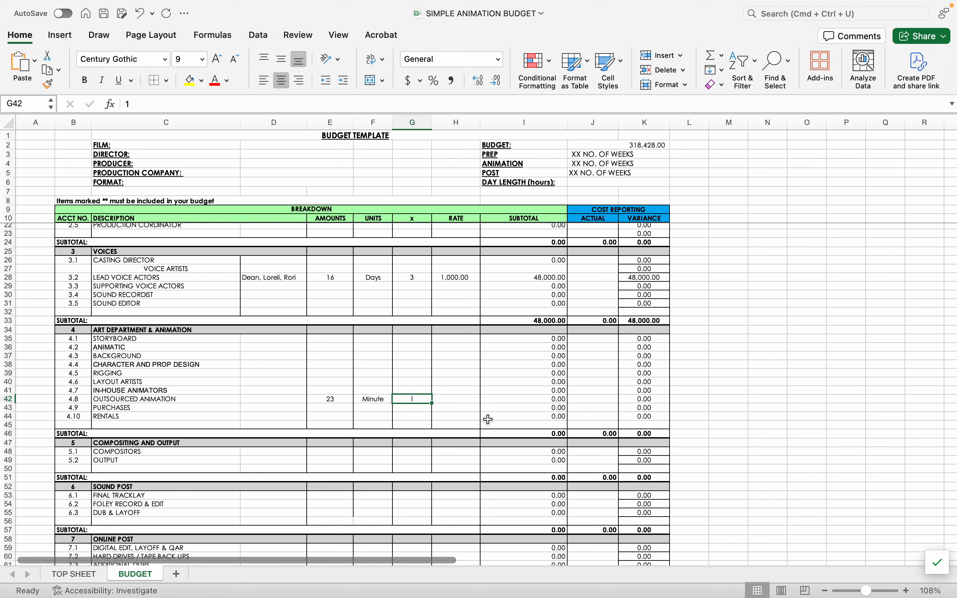
Set the Outsourced Animation rate to 10000 and verify its x value
{"action": "type", "text": "20"}
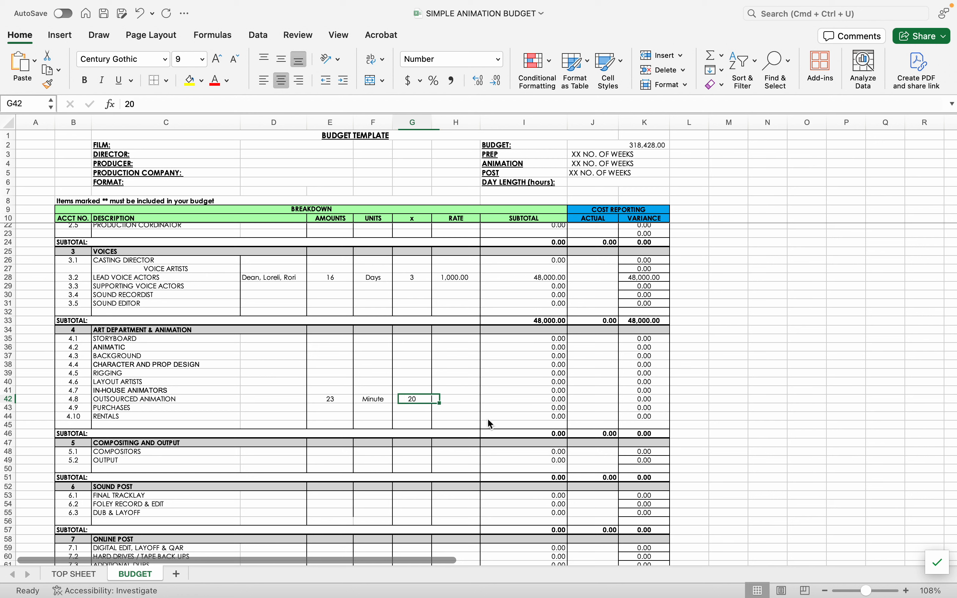
{"action": "type", "text": "20"}
{"action": "left_click", "coordinate": [456, 399]}
{"action": "type", "text": "10000"}
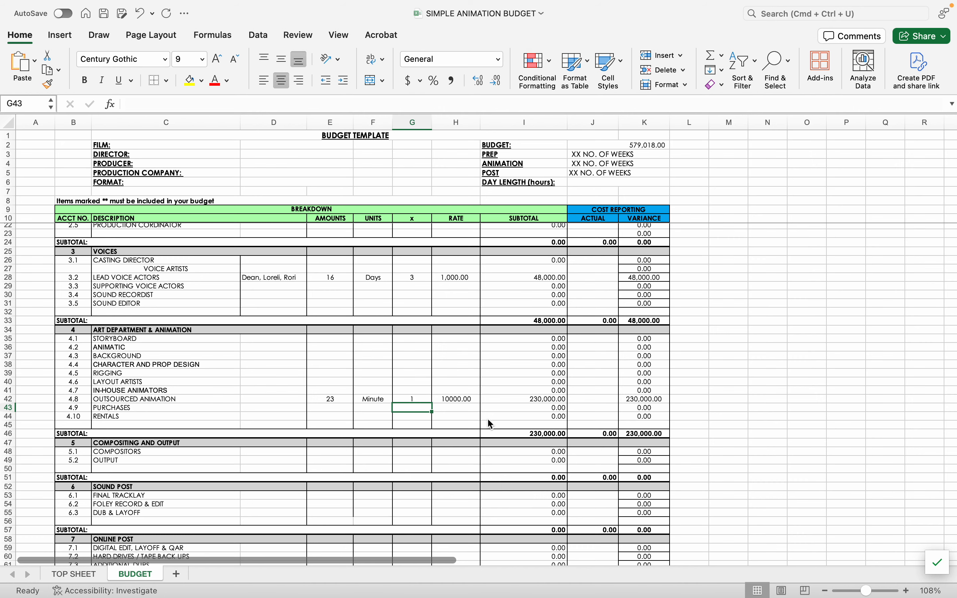
{"action": "scroll", "scroll_direction": "down", "scroll_amount": 3}
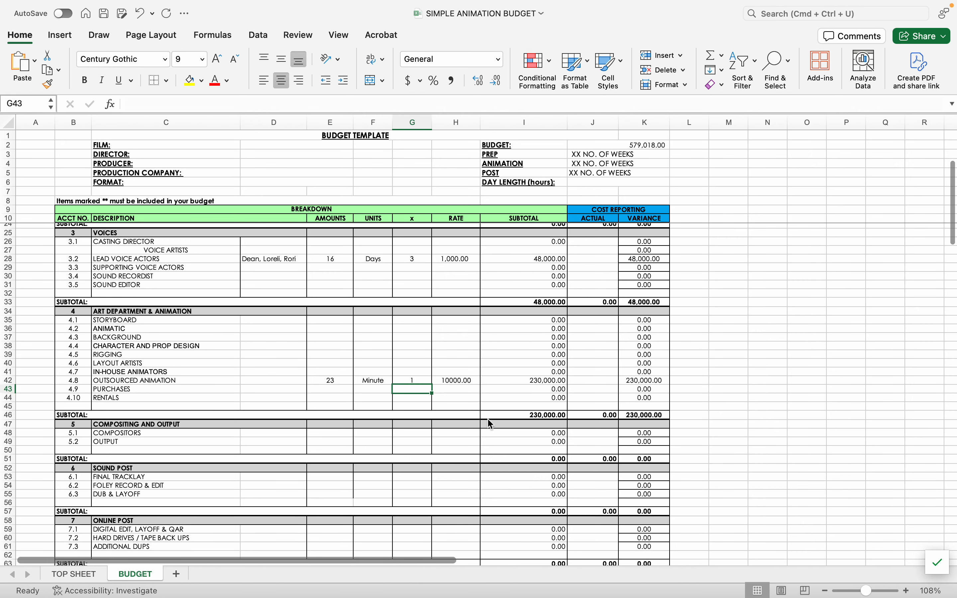
{"action": "left_click", "coordinate": [414, 380]}
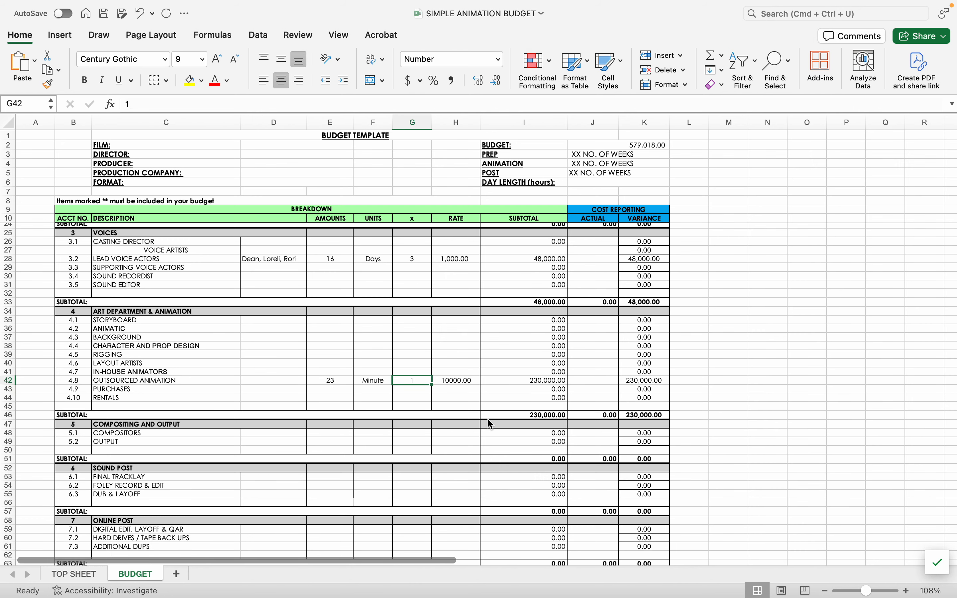
{"action": "scroll", "scroll_direction": "down", "scroll_amount": 3}
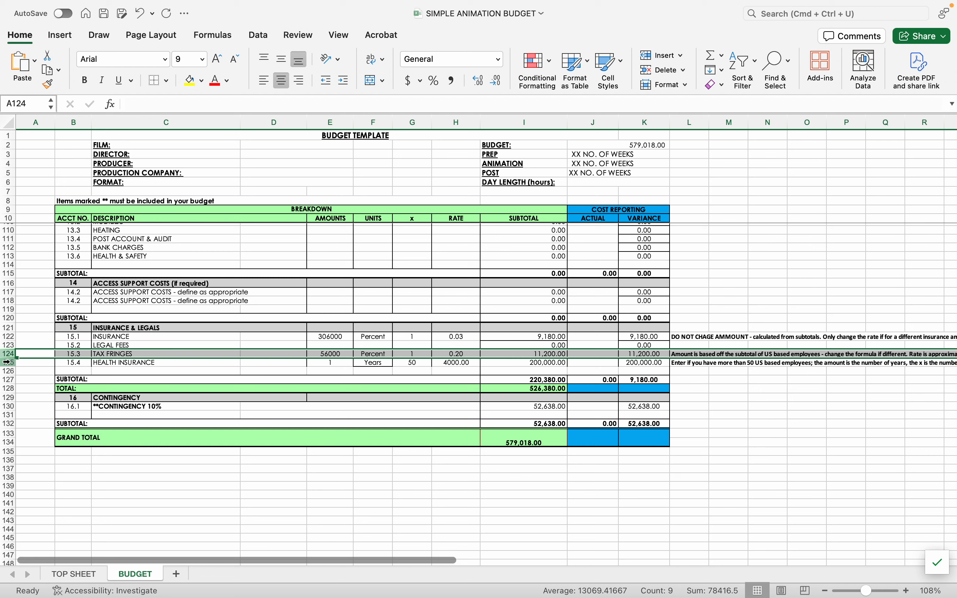
{"action": "mouse_move", "coordinate": [23, 354]}
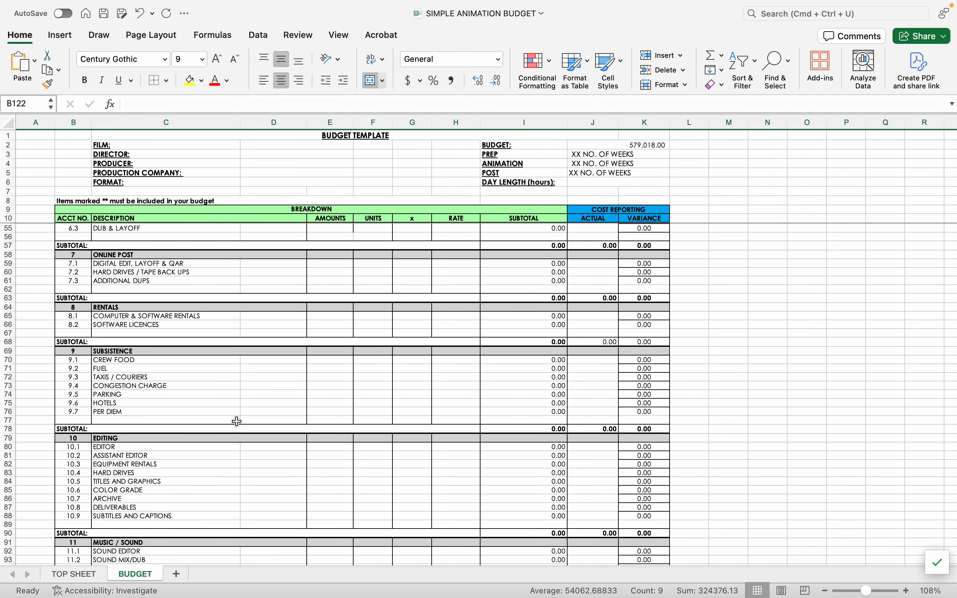
{"action": "scroll", "scroll_direction": "up", "scroll_amount": 3}
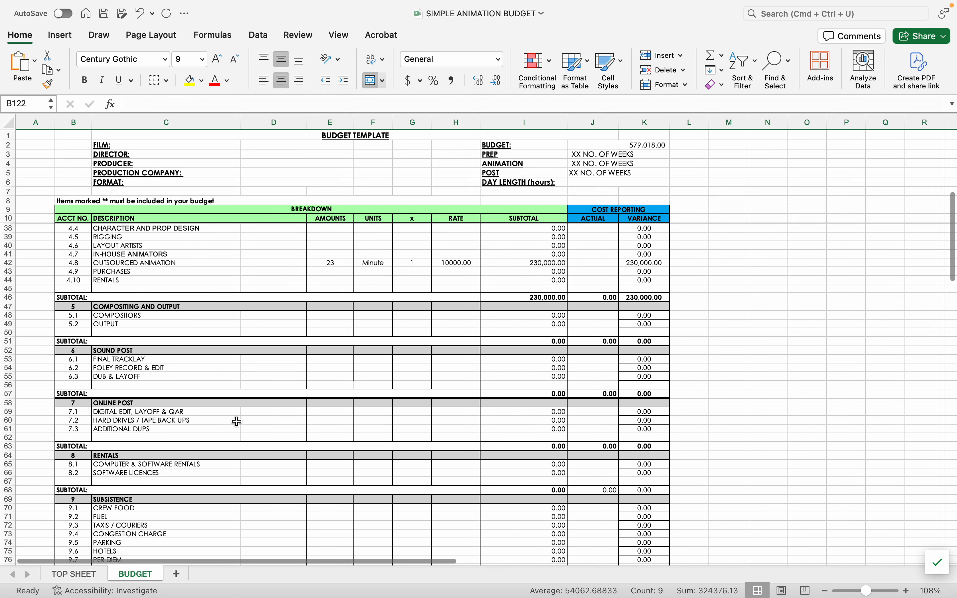
{"action": "scroll", "scroll_direction": "up", "scroll_amount": 3}
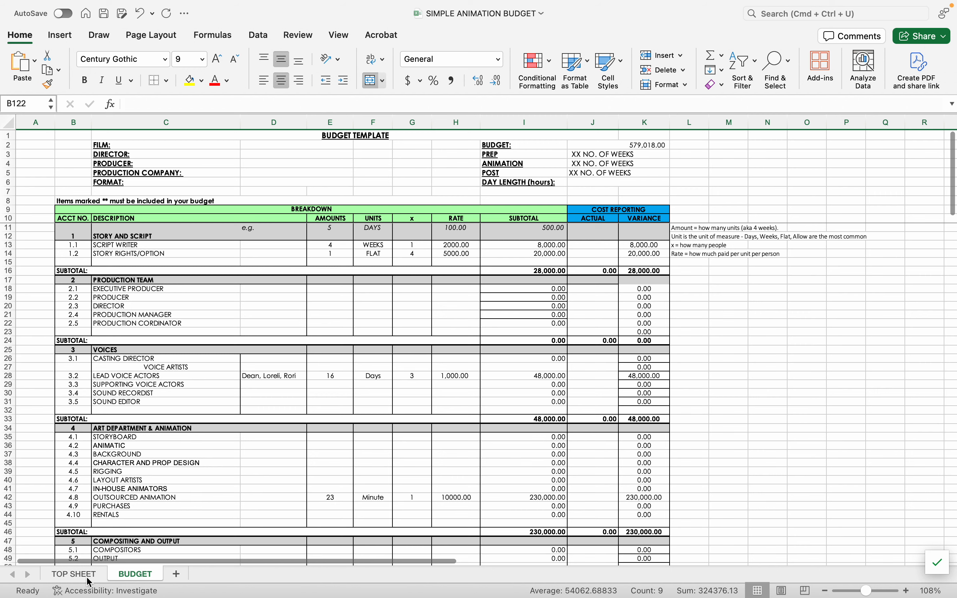
{"action": "left_click", "coordinate": [75, 573]}
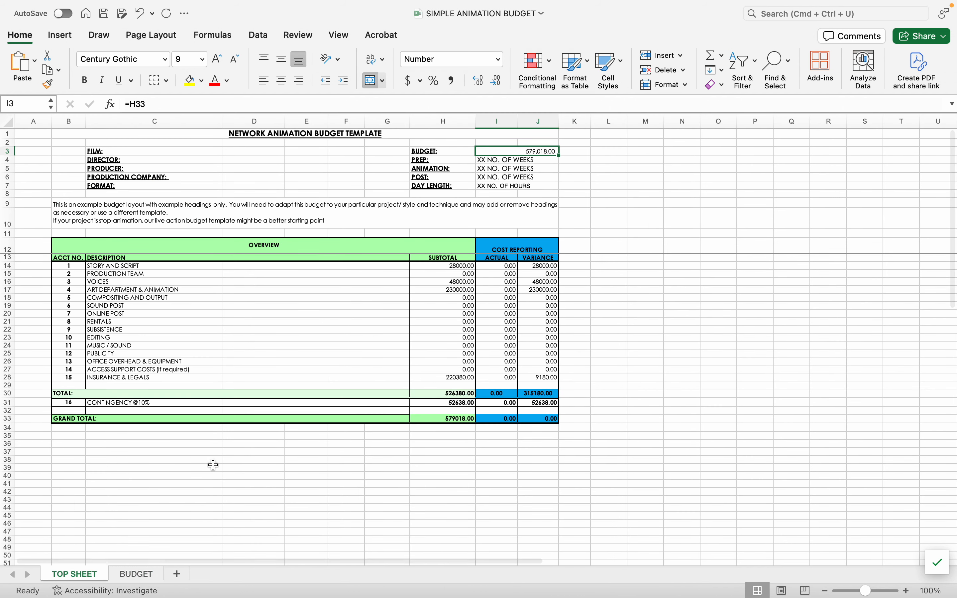
{"action": "mouse_move", "coordinate": [486, 251]}
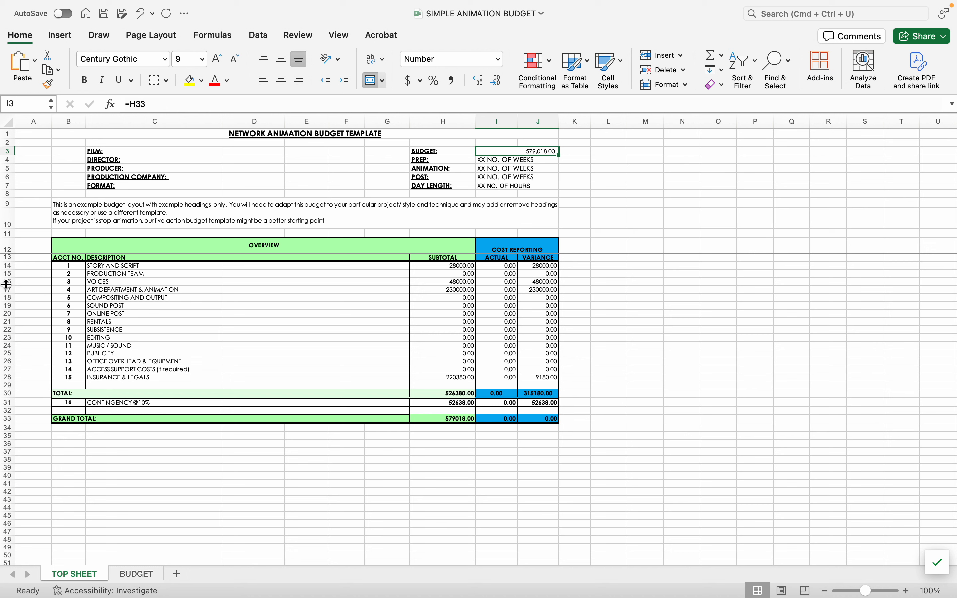
{"action": "left_click", "coordinate": [7, 282]}
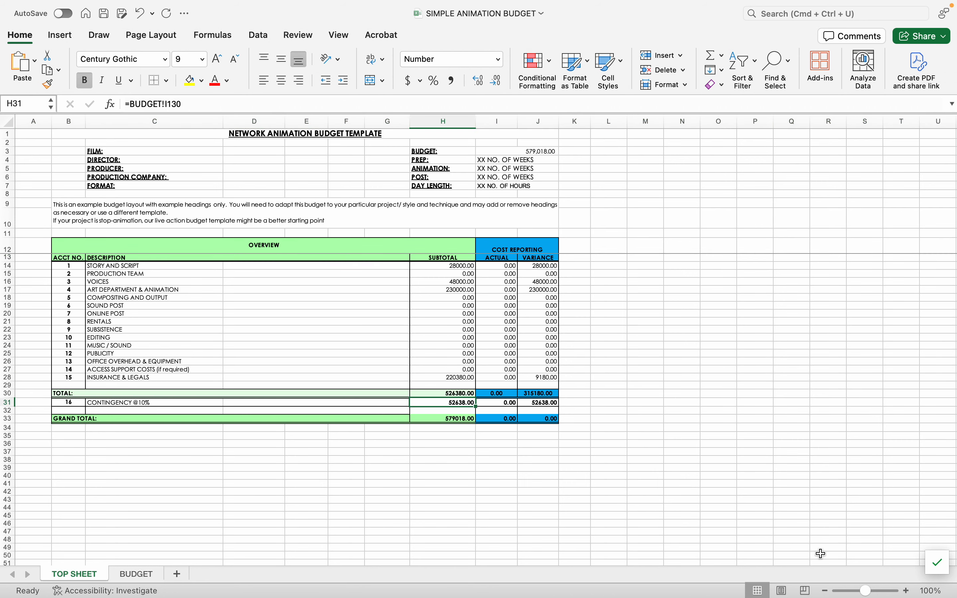
{"action": "left_click", "coordinate": [905, 589]}
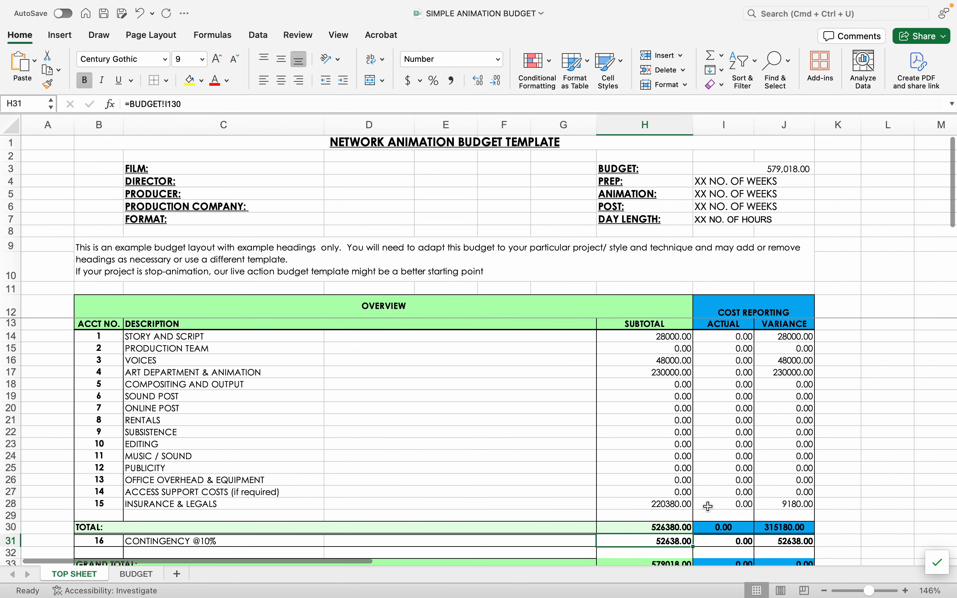
{"action": "scroll", "scroll_direction": "down", "scroll_amount": 3}
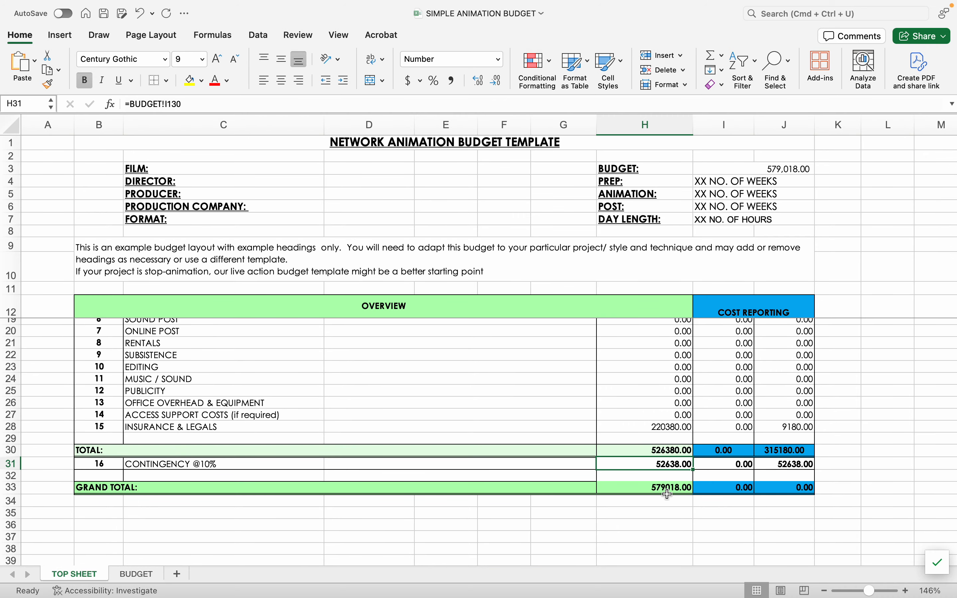
{"action": "mouse_move", "coordinate": [761, 174]}
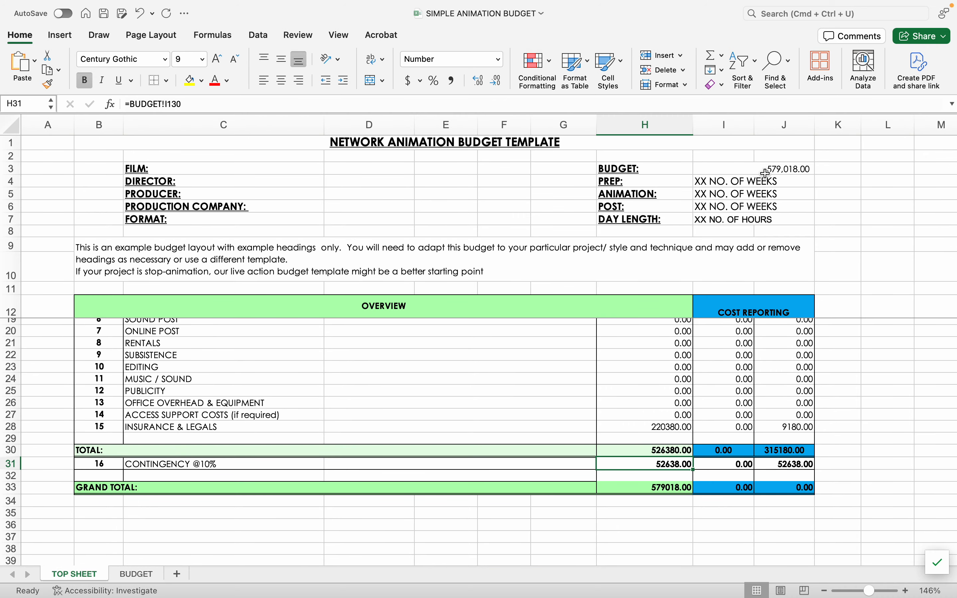
{"action": "left_click", "coordinate": [135, 573]}
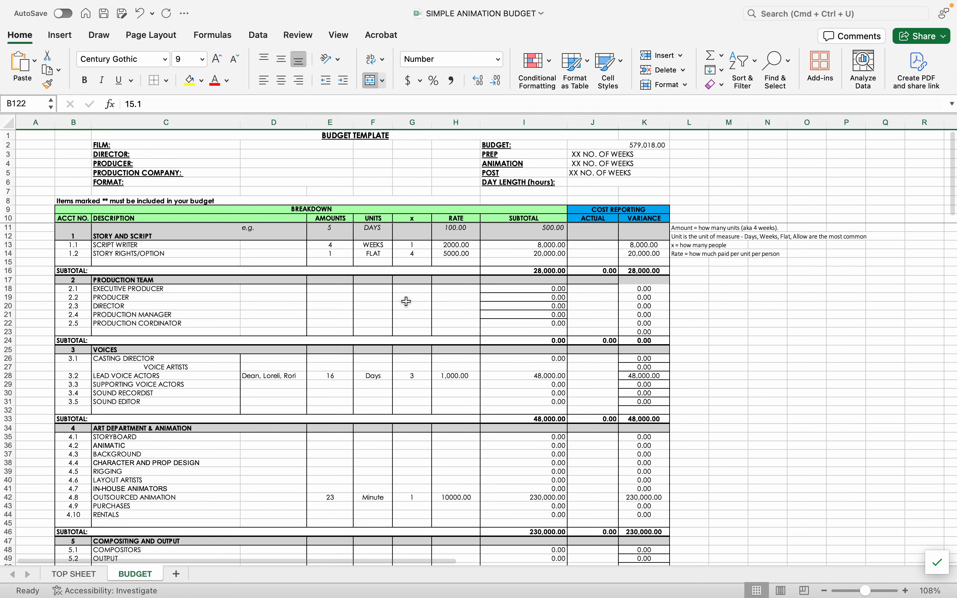